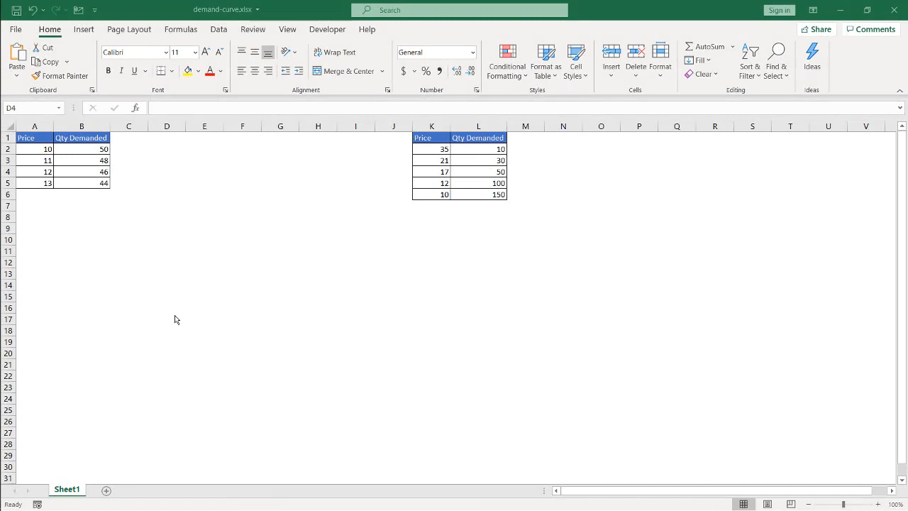
mouse_move(138, 240)
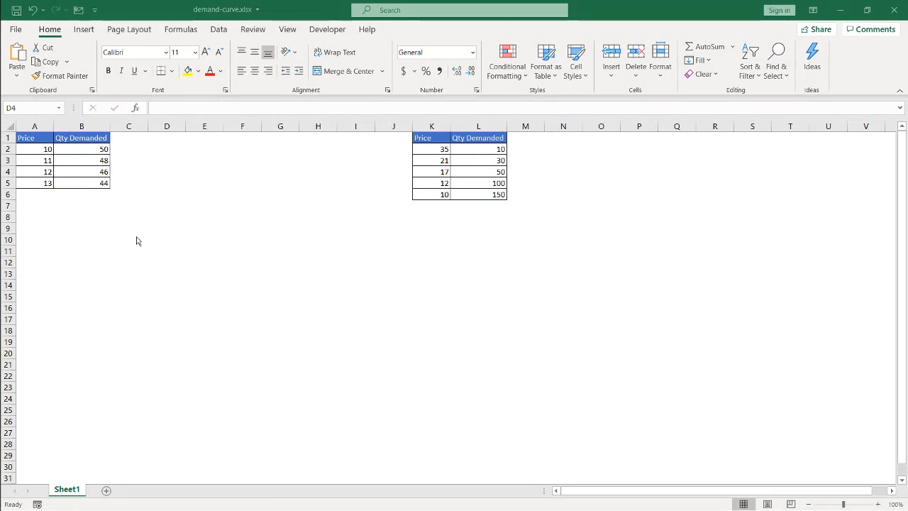
mouse_move(92, 241)
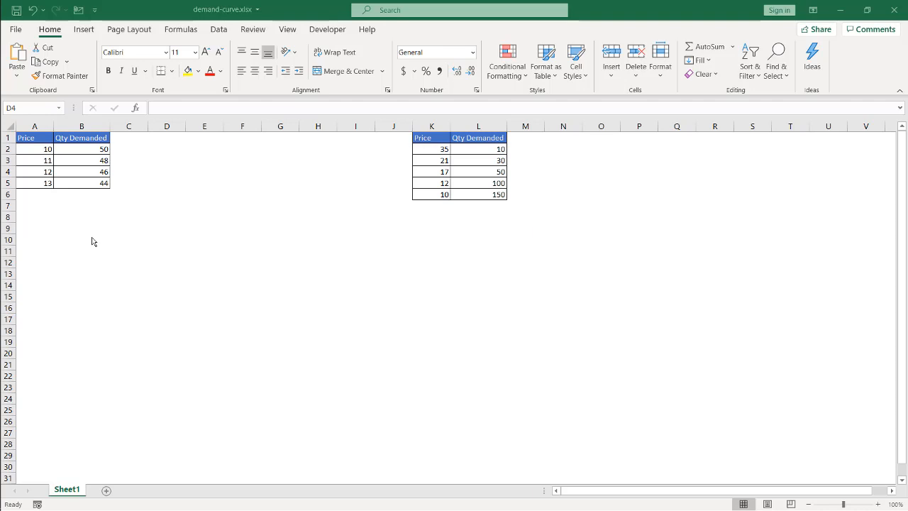
Step: Insert a blank Scatter chart below the first Price and Qty Demanded table
left_click(167, 172)
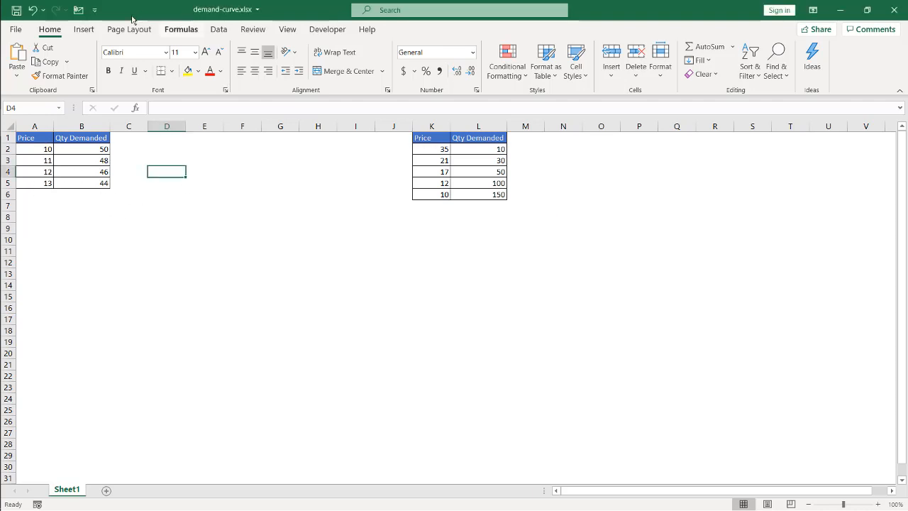
left_click(83, 29)
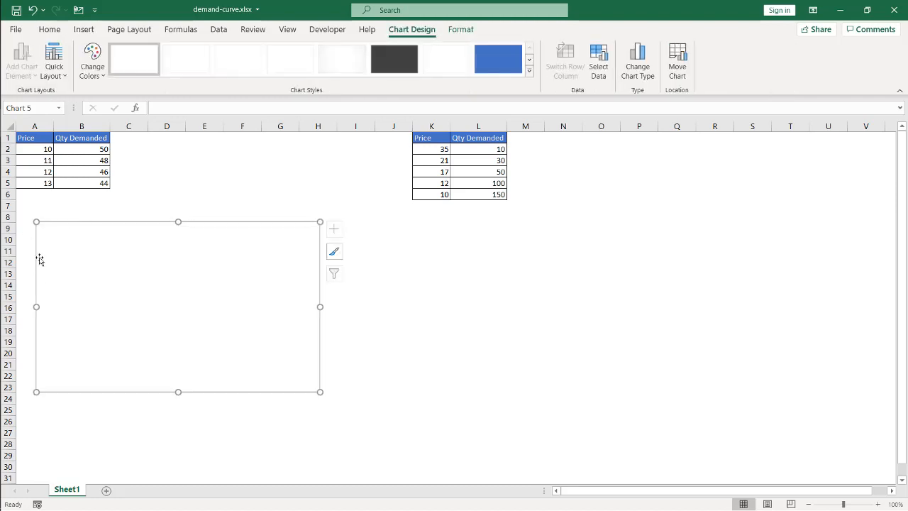
mouse_move(68, 431)
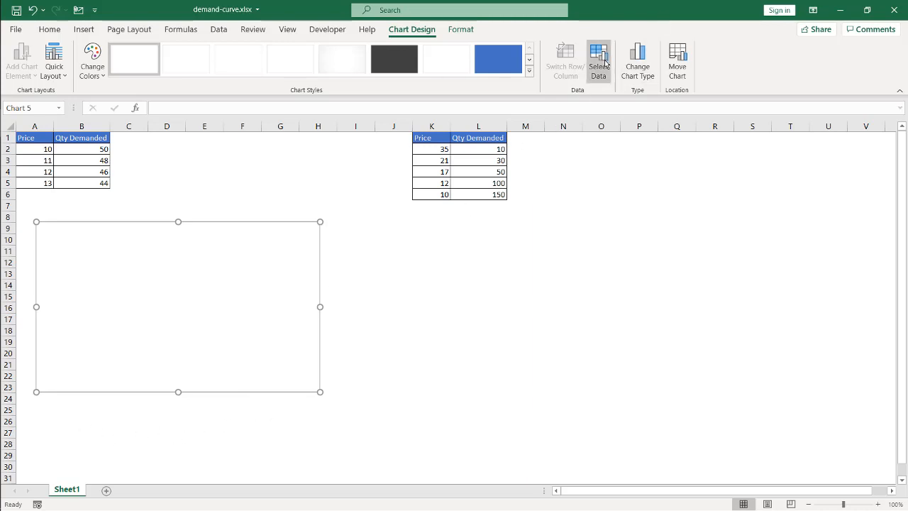
Step: Add a chart series with Qty Demanded B2:B5 as X values and Price A2:A5 as Y values
left_click(599, 60)
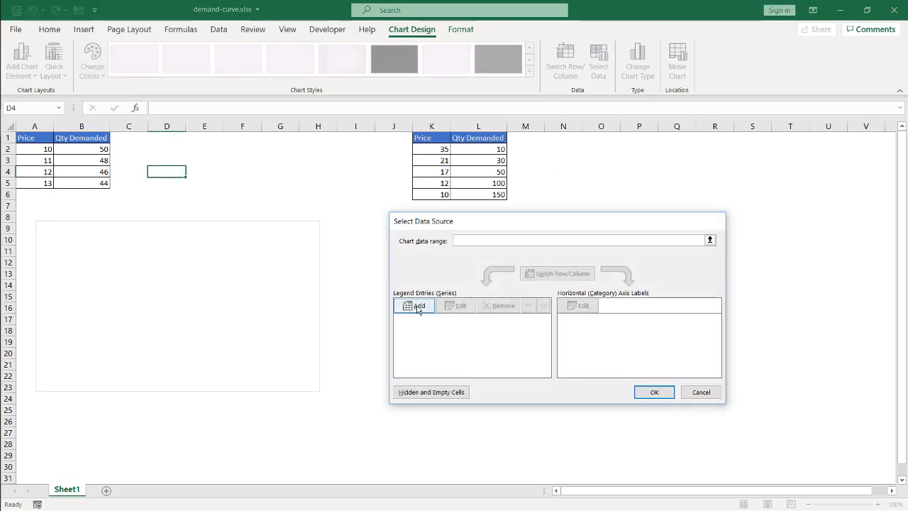
left_click(419, 305)
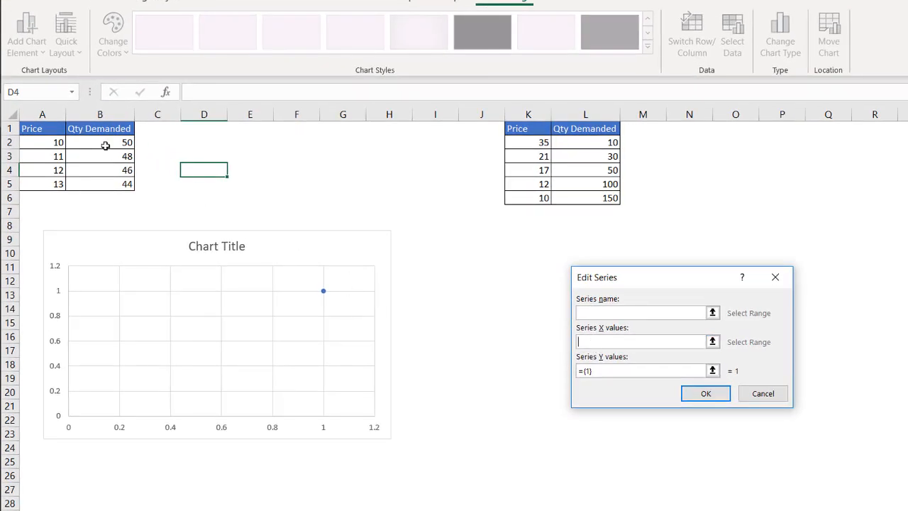
left_click_drag(99, 142, 100, 184)
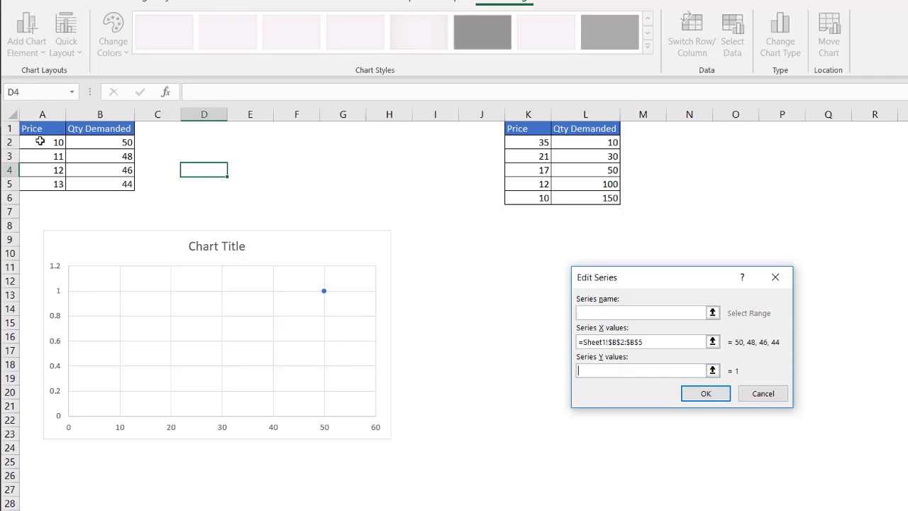
left_click_drag(41, 142, 42, 184)
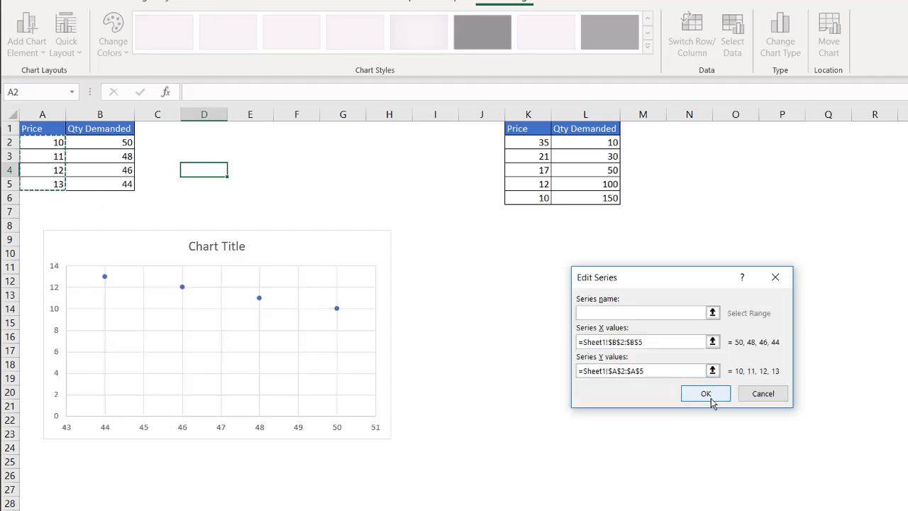
left_click(705, 393)
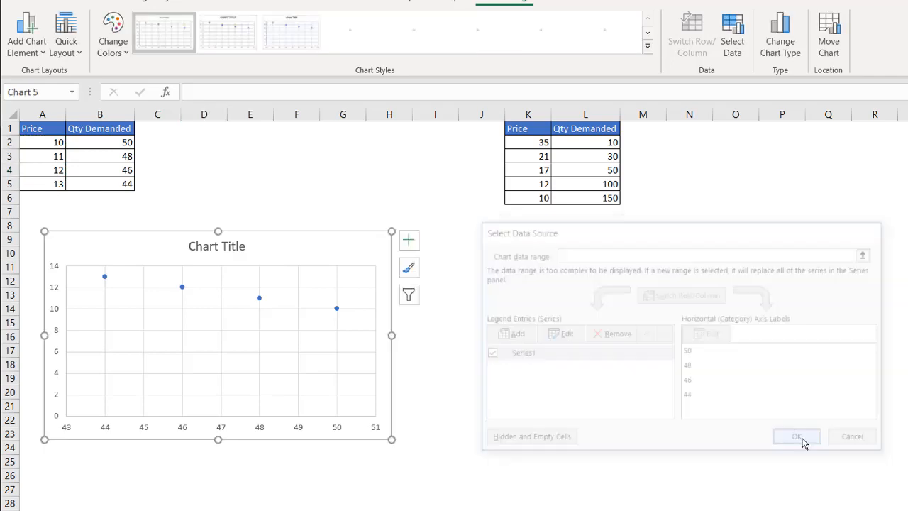
Step: Add a linear trendline showing equation y = -0.5x + 35, placed below the line
left_click(797, 436)
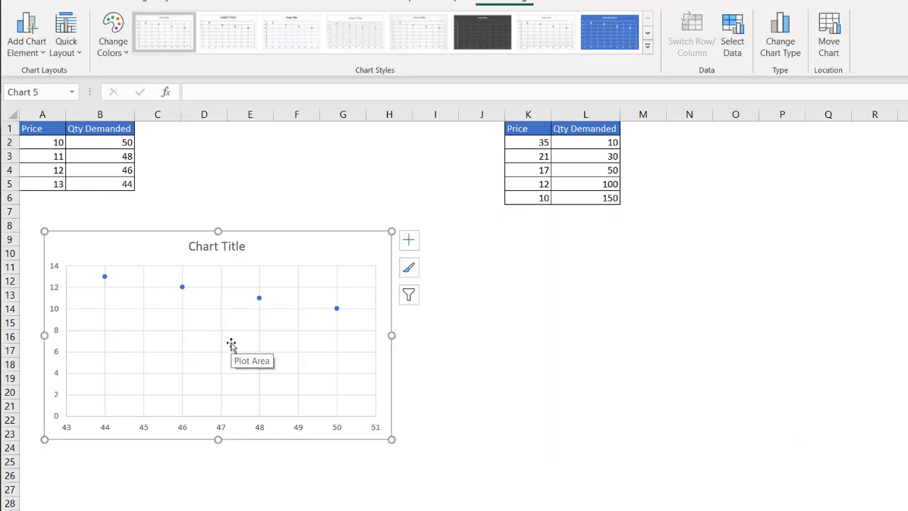
mouse_move(222, 355)
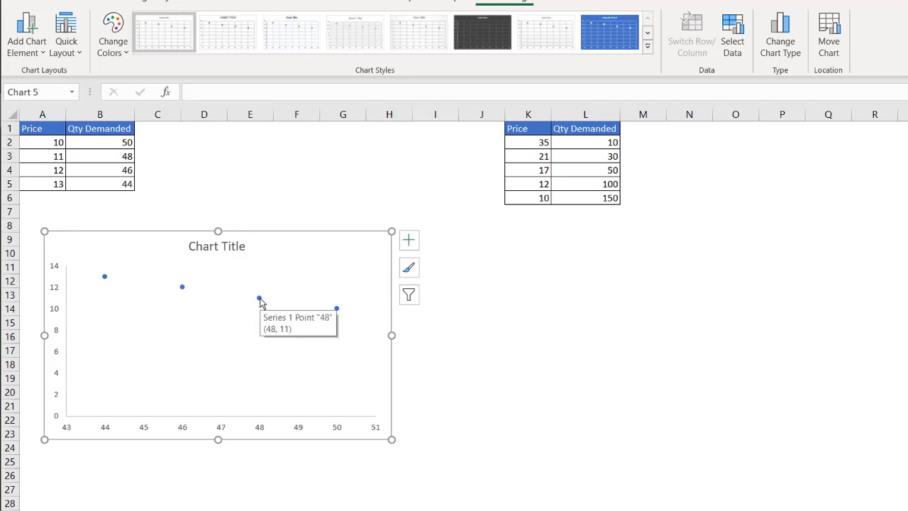
right_click(259, 298)
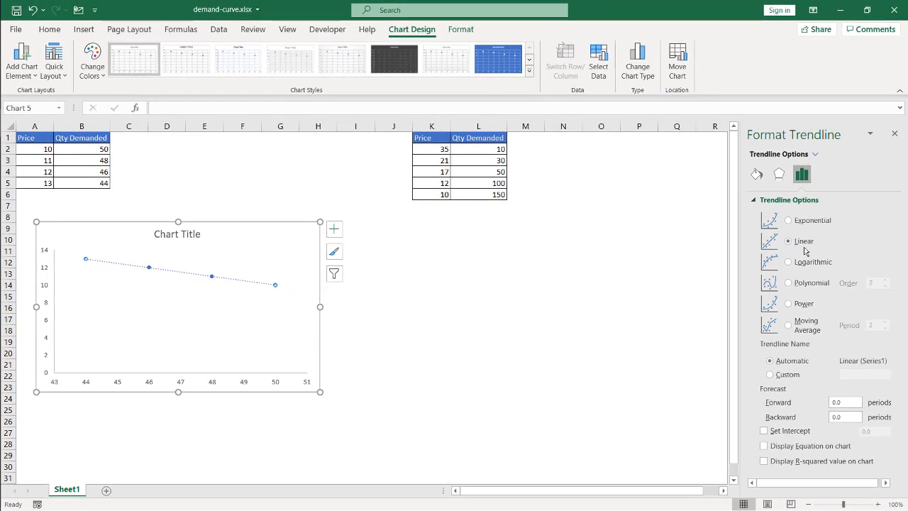
left_click(789, 303)
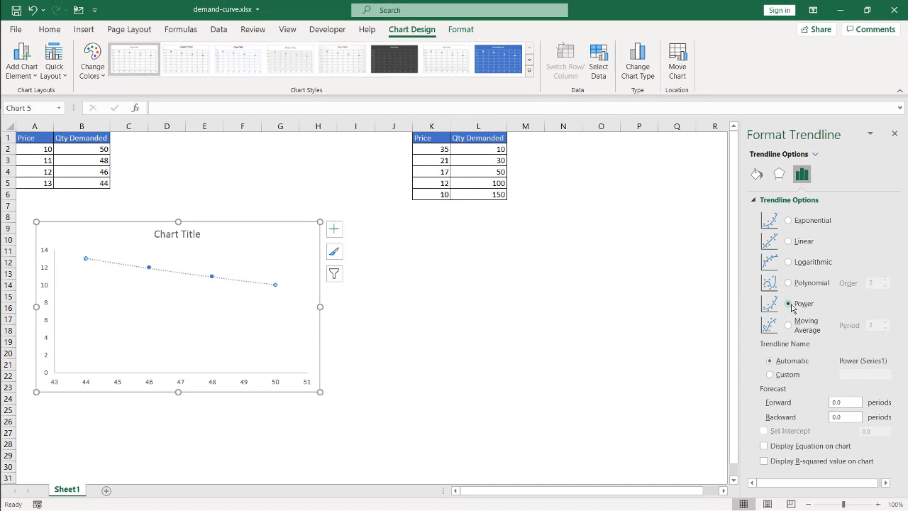
mouse_move(348, 293)
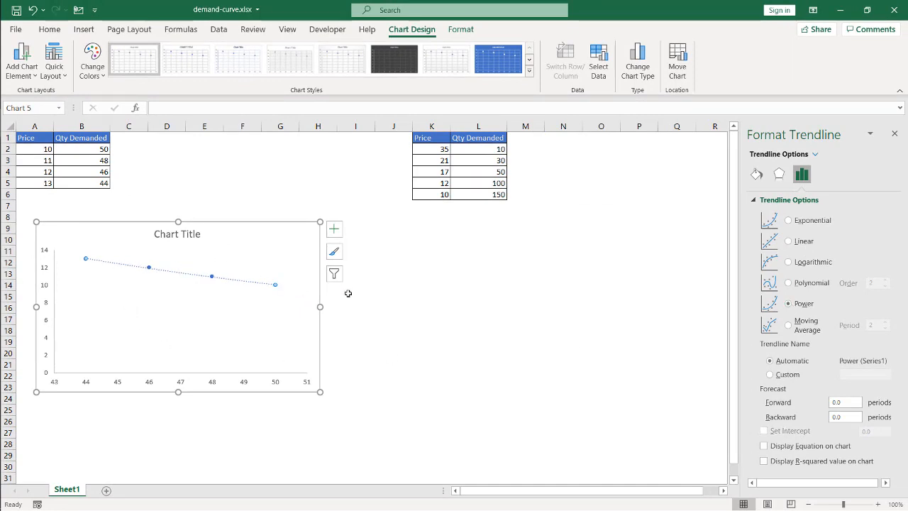
left_click(764, 446)
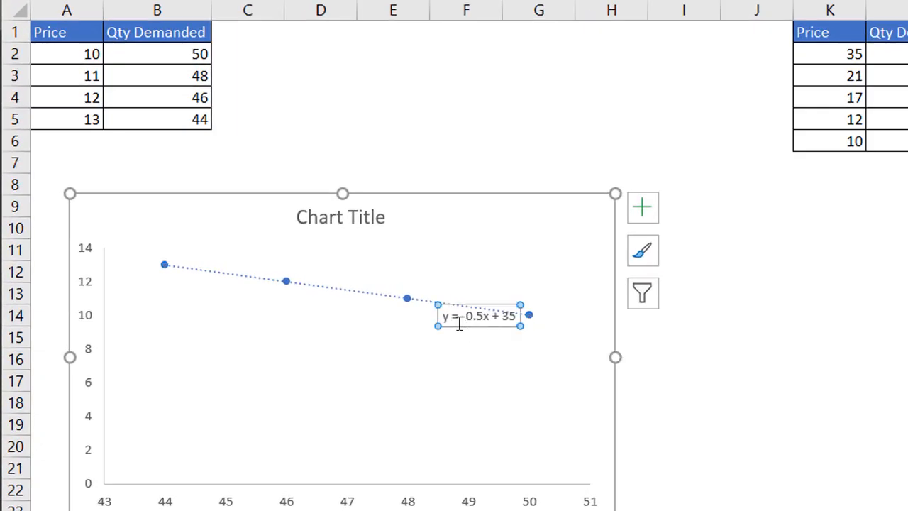
left_click_drag(479, 316, 465, 360)
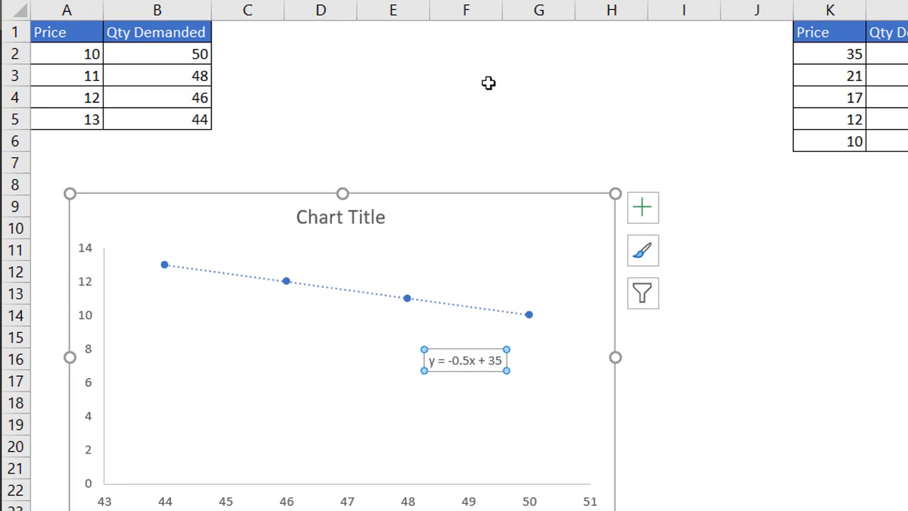
left_click(466, 76)
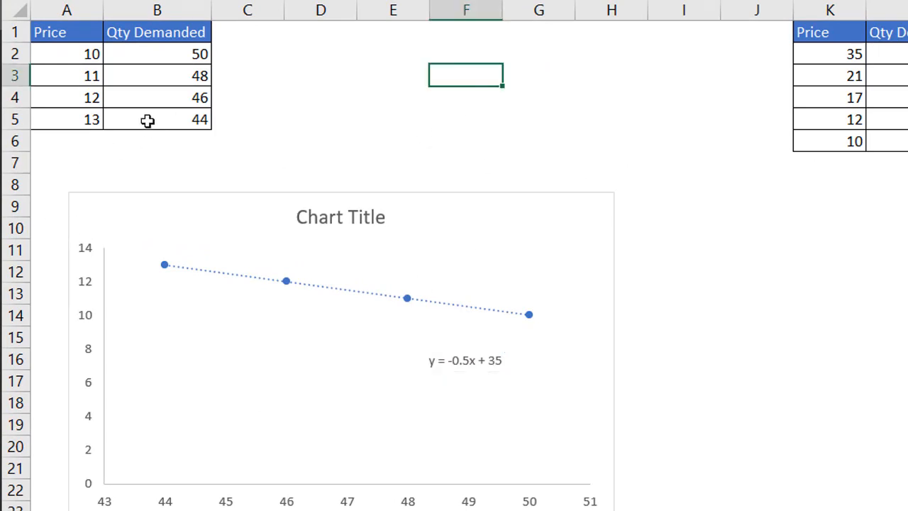
mouse_move(403, 344)
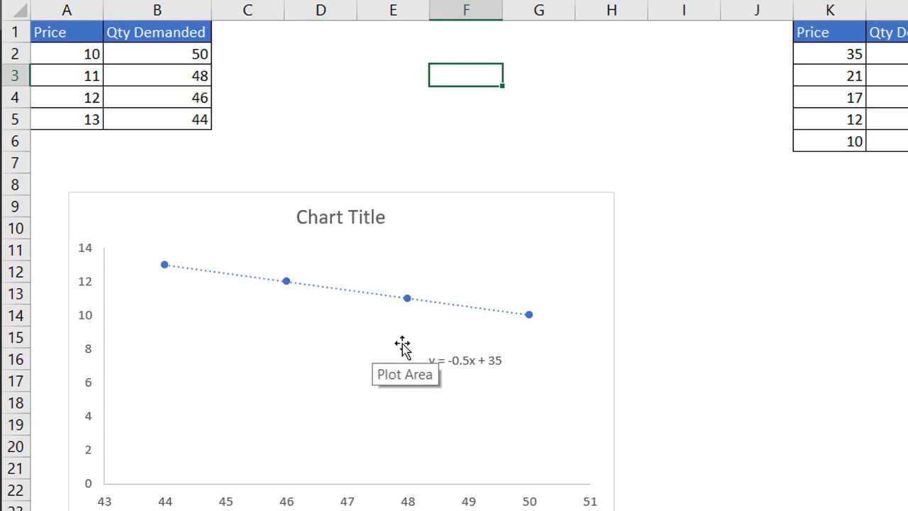
mouse_move(454, 366)
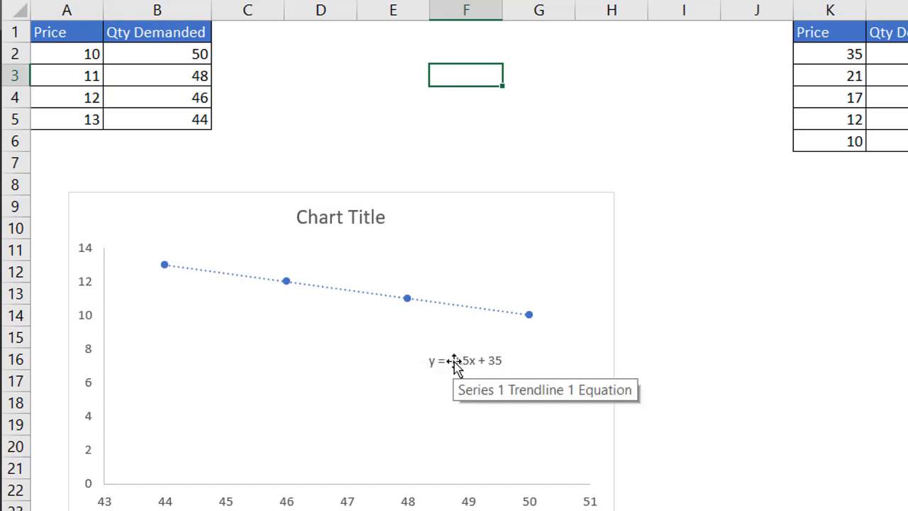
mouse_move(110, 154)
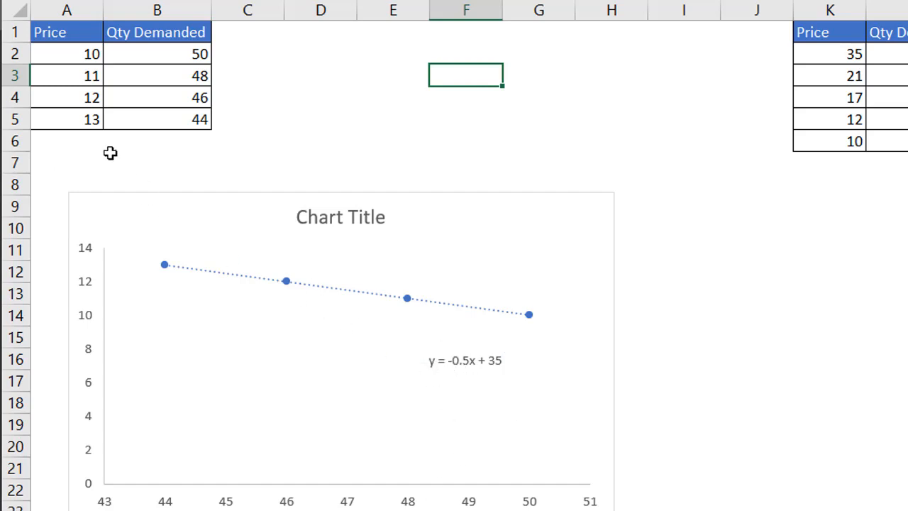
mouse_move(430, 362)
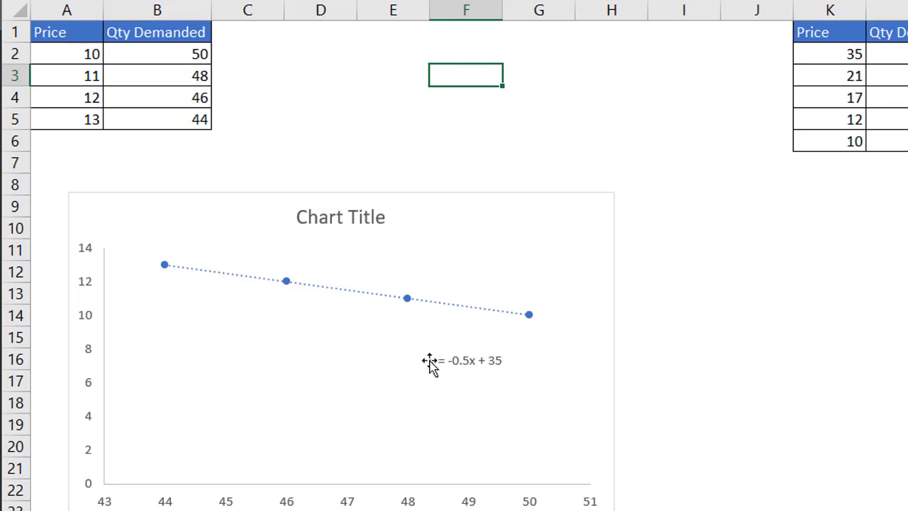
mouse_move(433, 373)
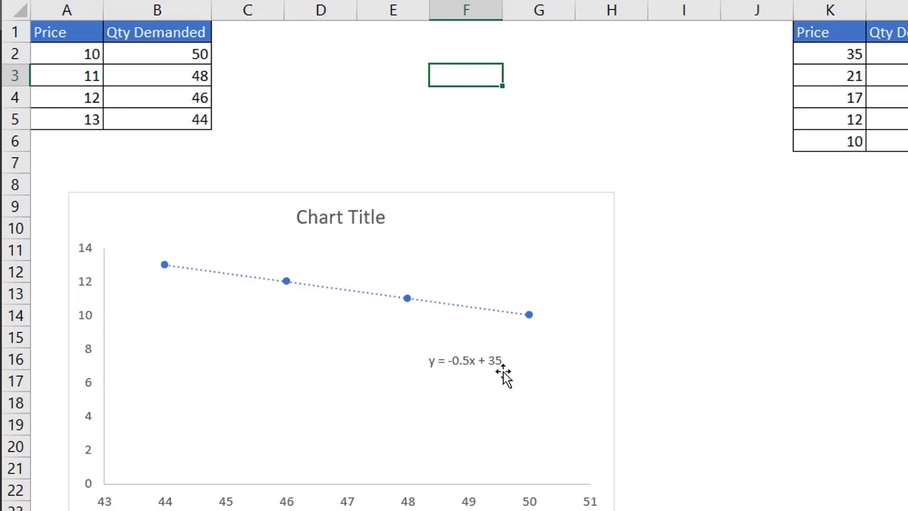
mouse_move(470, 375)
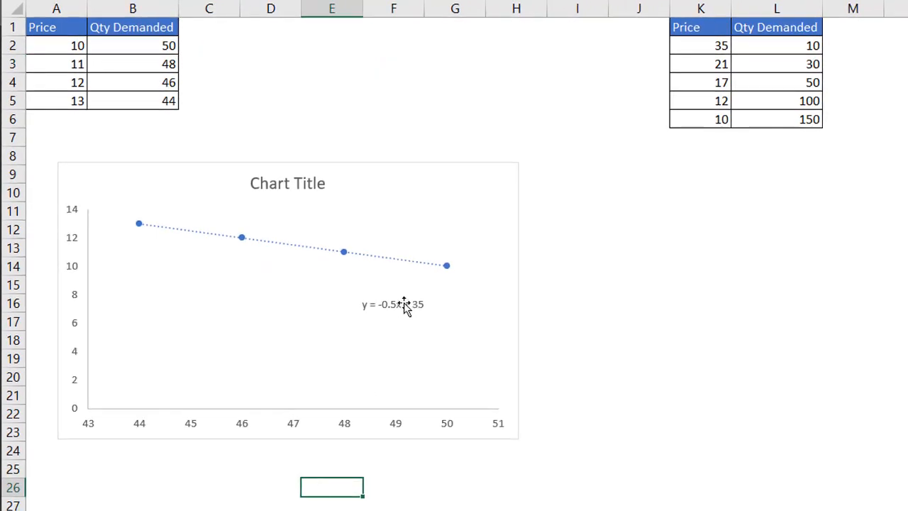
mouse_move(64, 115)
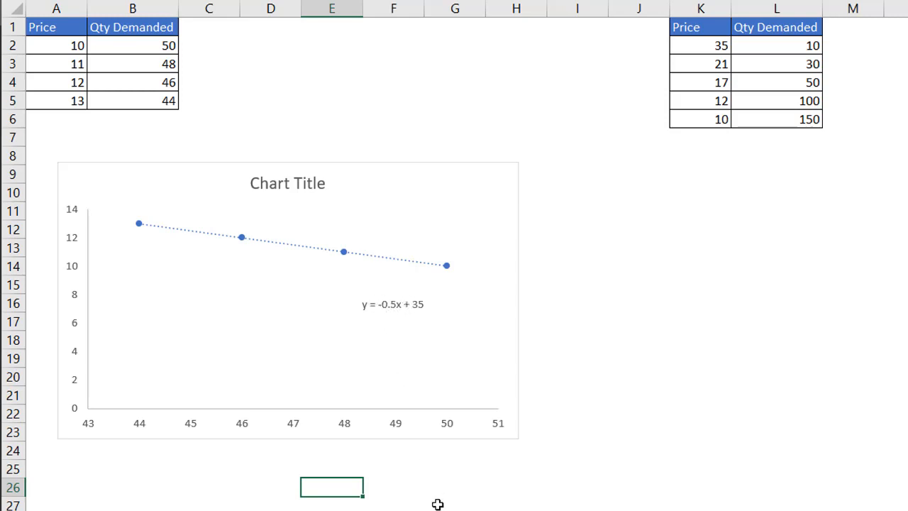
mouse_move(259, 394)
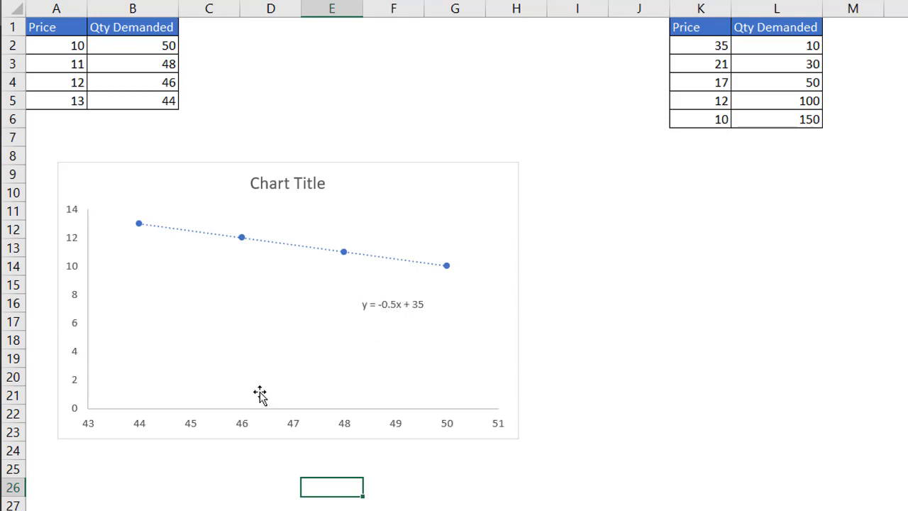
mouse_move(413, 418)
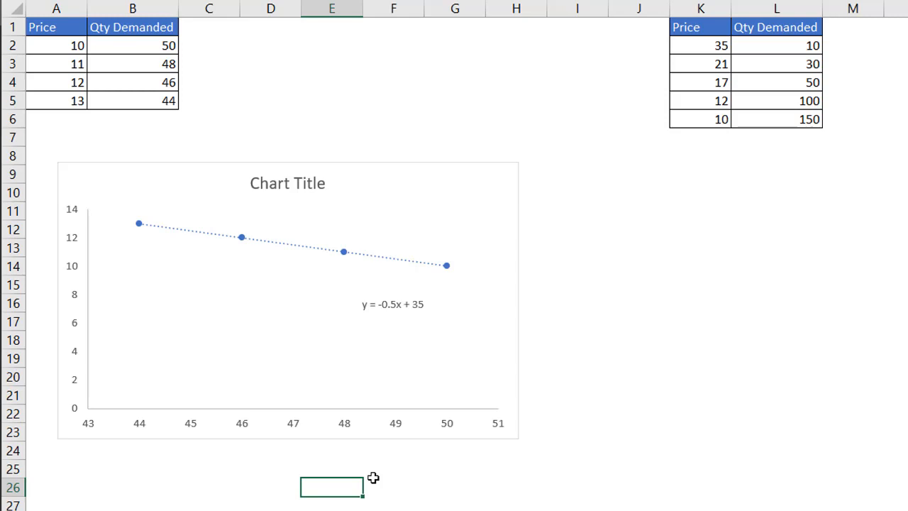
Step: Type the rearranged equation (y-35)/-0.5=x into cell E26
type("y")
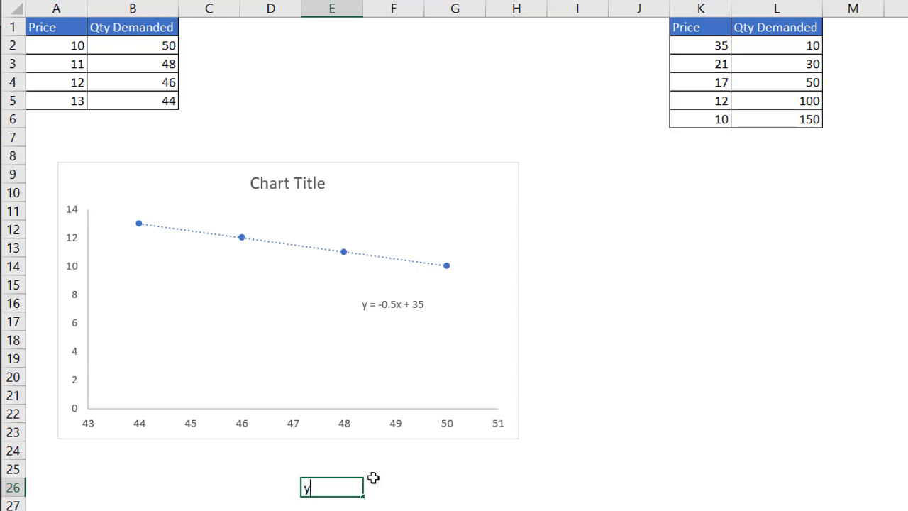
type("-35")
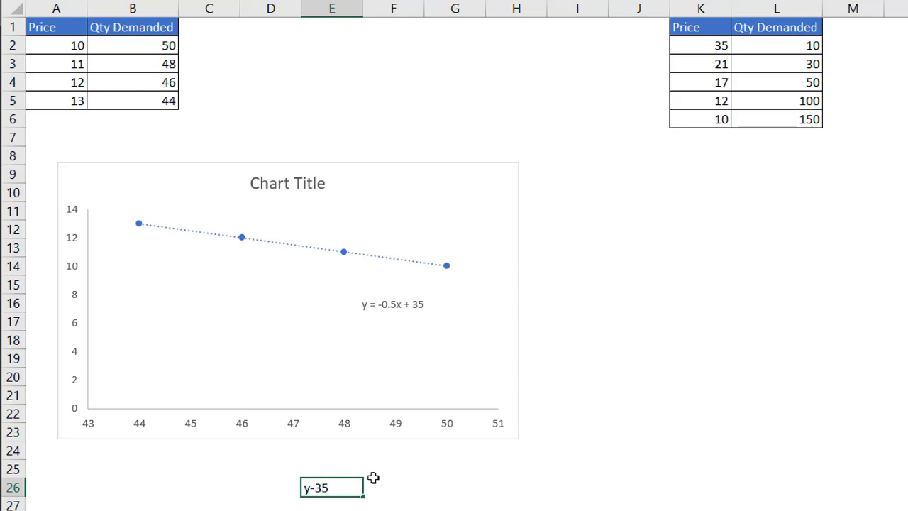
type("=")
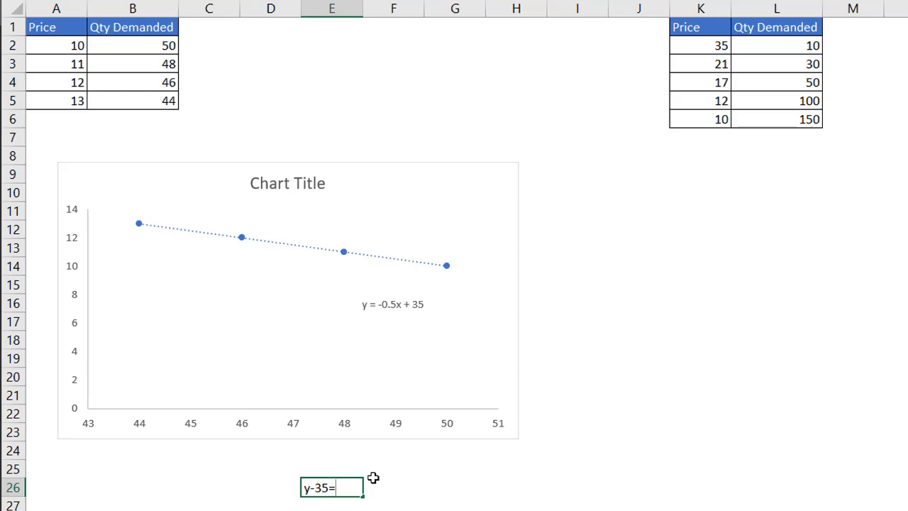
type("-0")
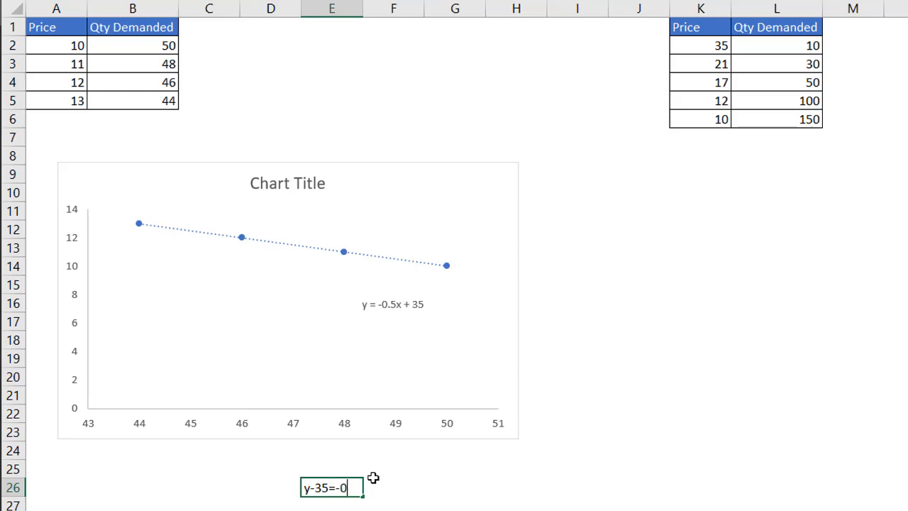
type(".5x")
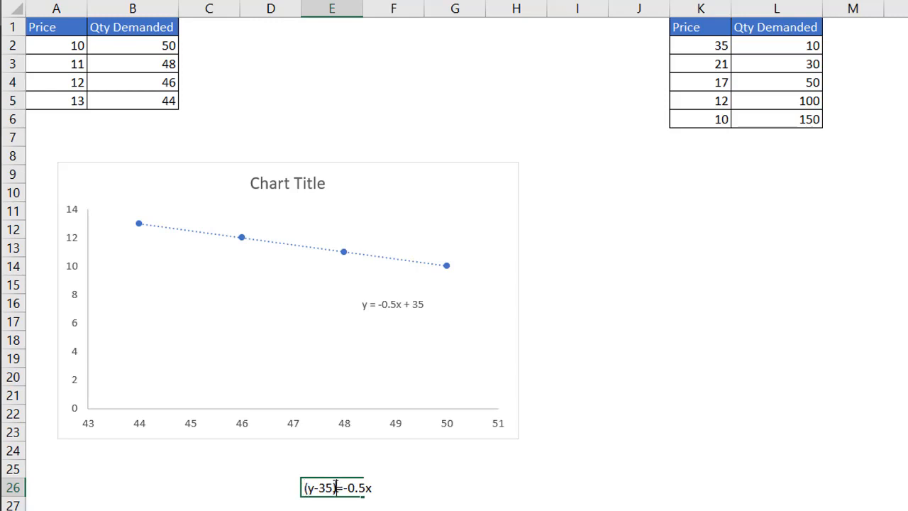
type("/-0.5")
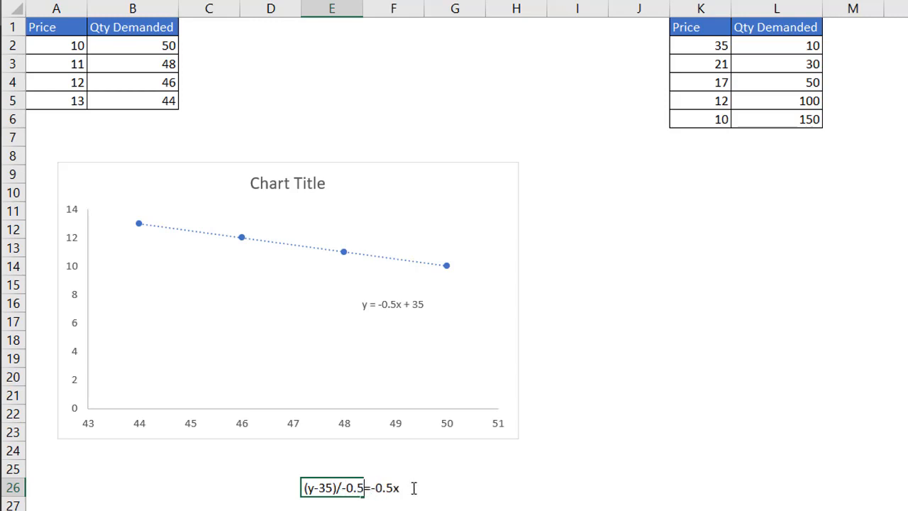
key("Backspace")
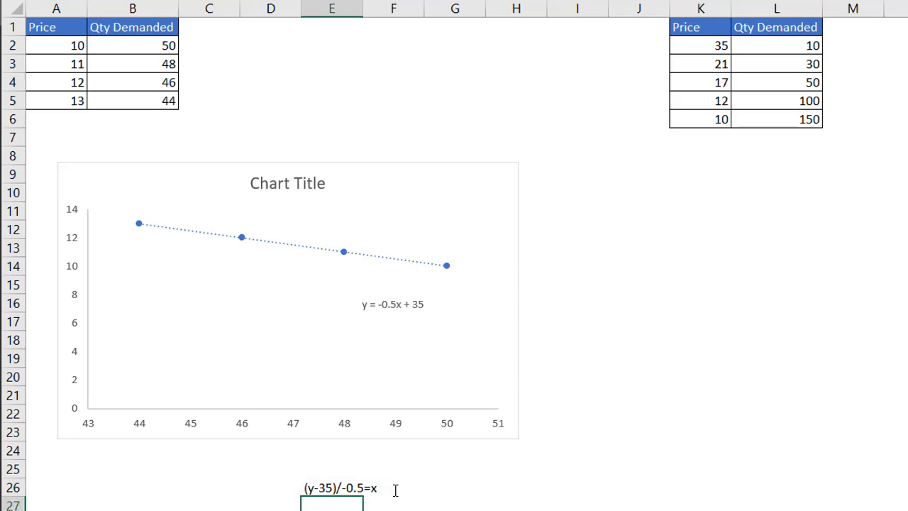
scroll("down", 3)
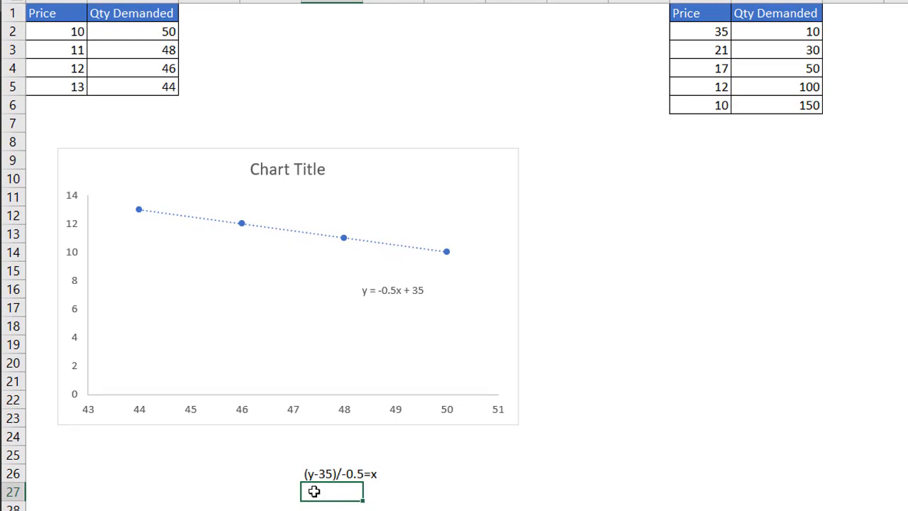
Step: Enter =(14-35)/-0.5 in E27, giving a quantity of 42 for price 14
type("=(14")
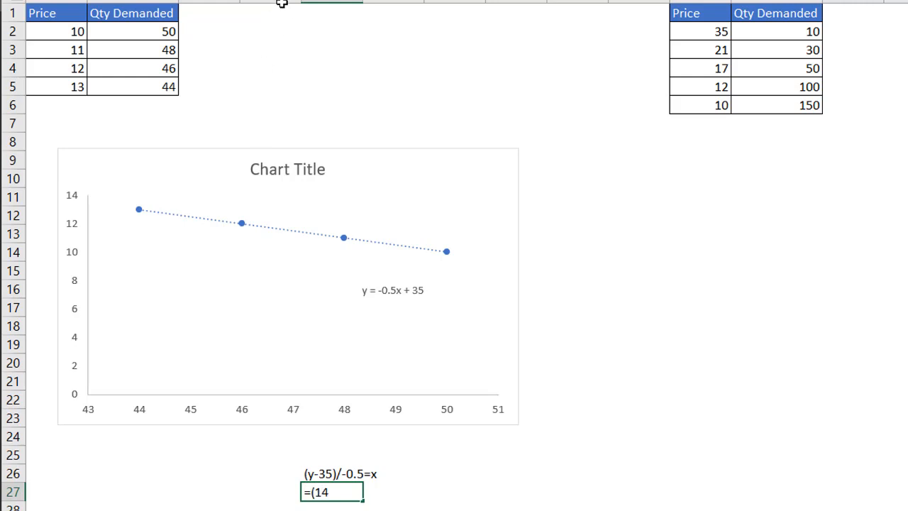
type("-")
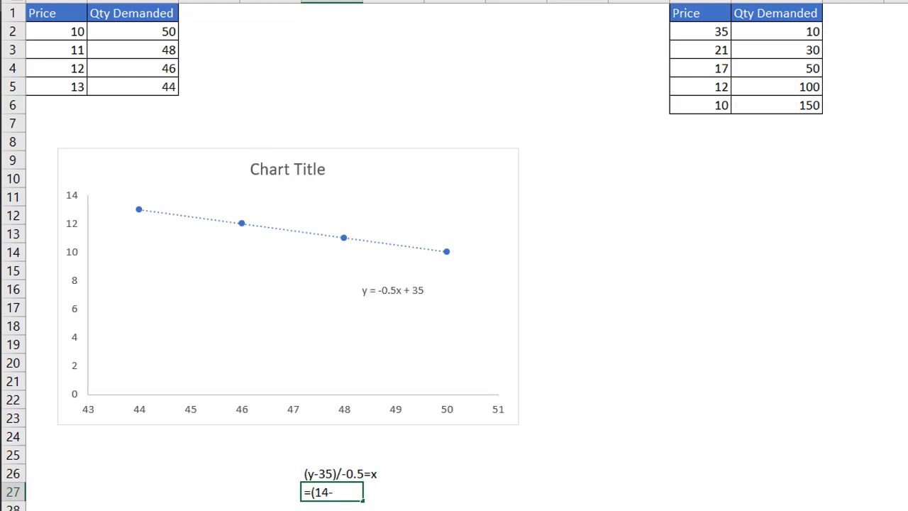
type("35")
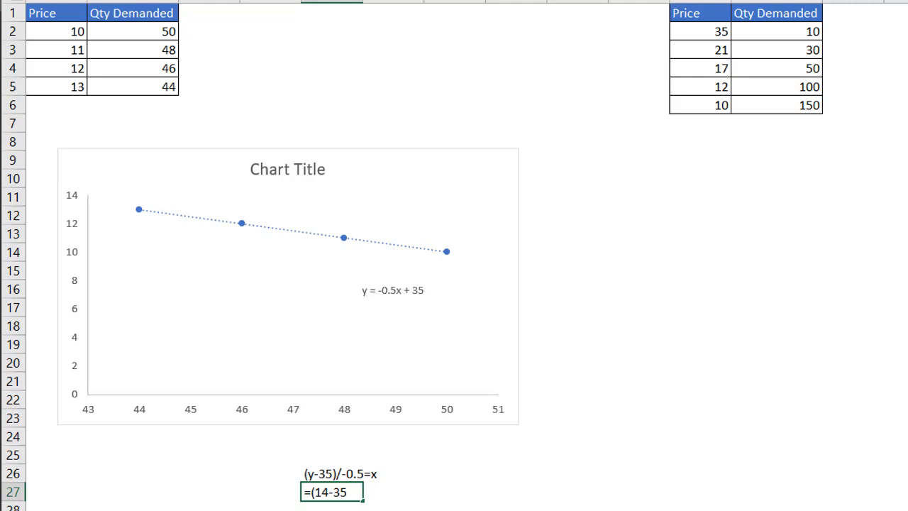
type(")/")
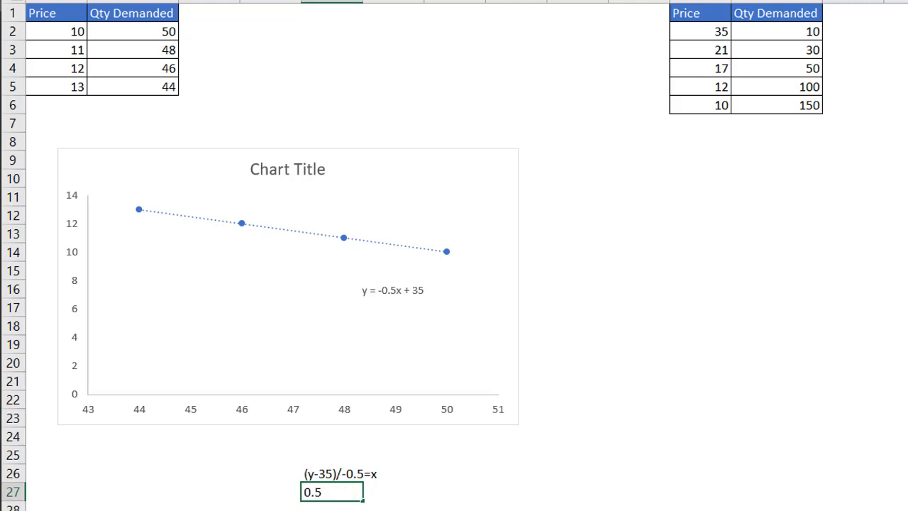
type("42")
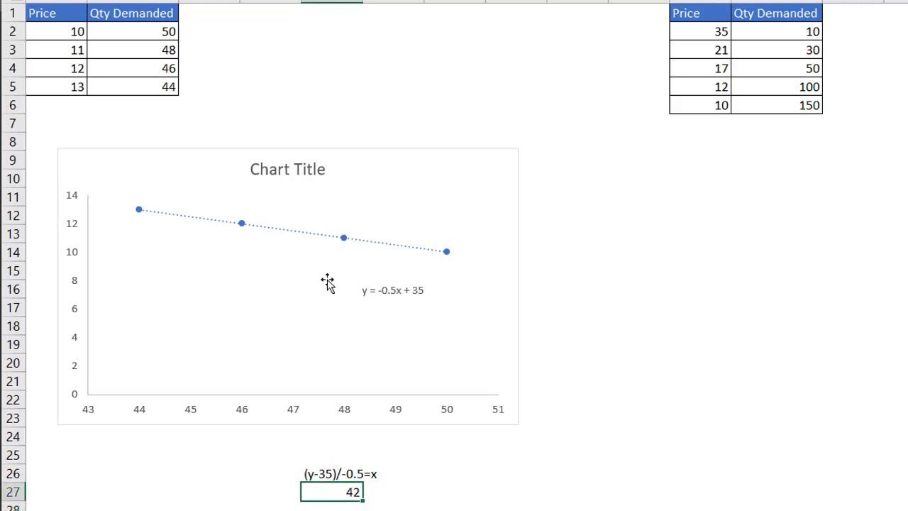
mouse_move(333, 489)
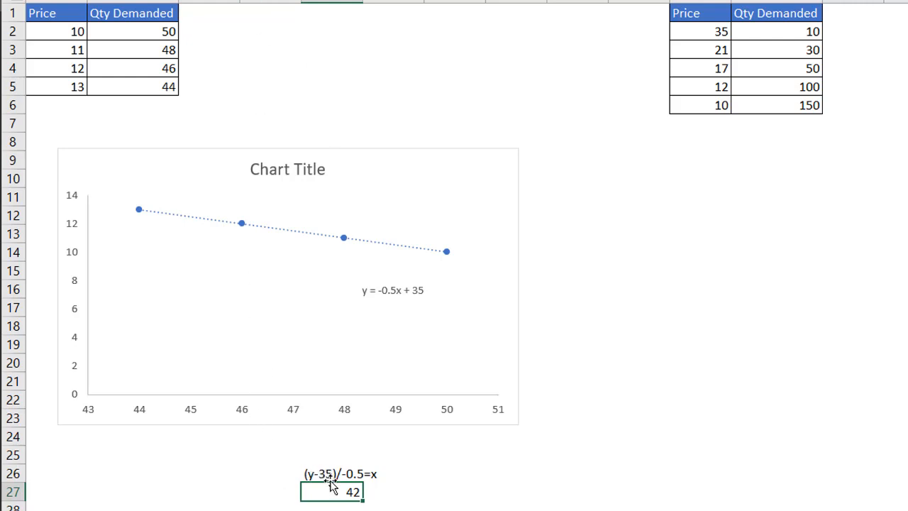
mouse_move(162, 216)
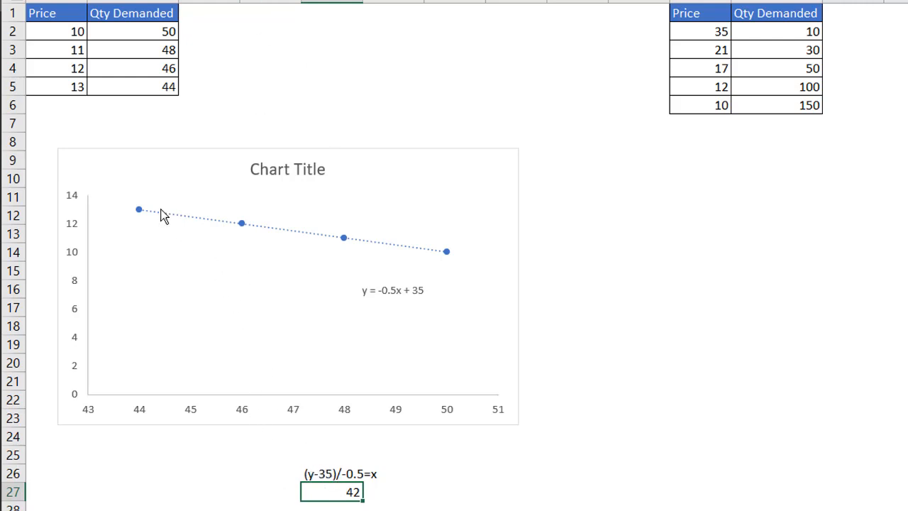
mouse_move(178, 225)
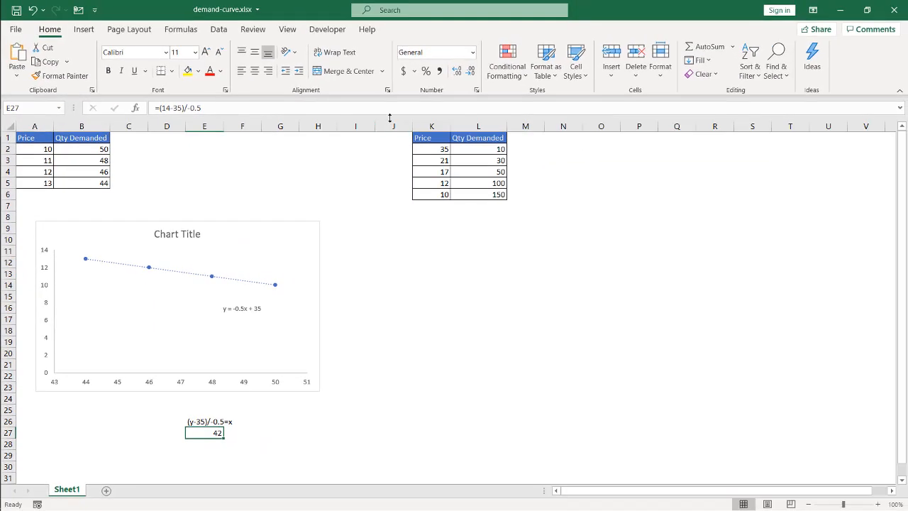
Step: Insert a second blank scatter chart beside the right-hand table
left_click(356, 160)
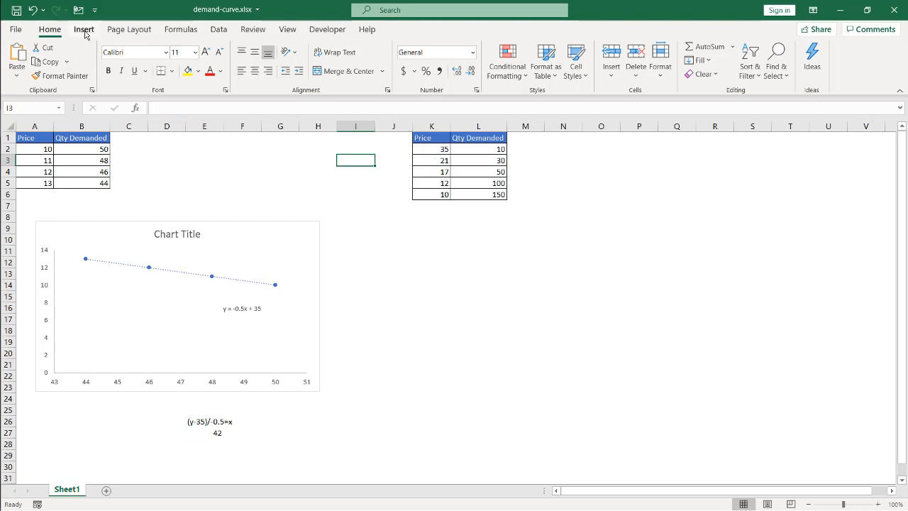
left_click(335, 59)
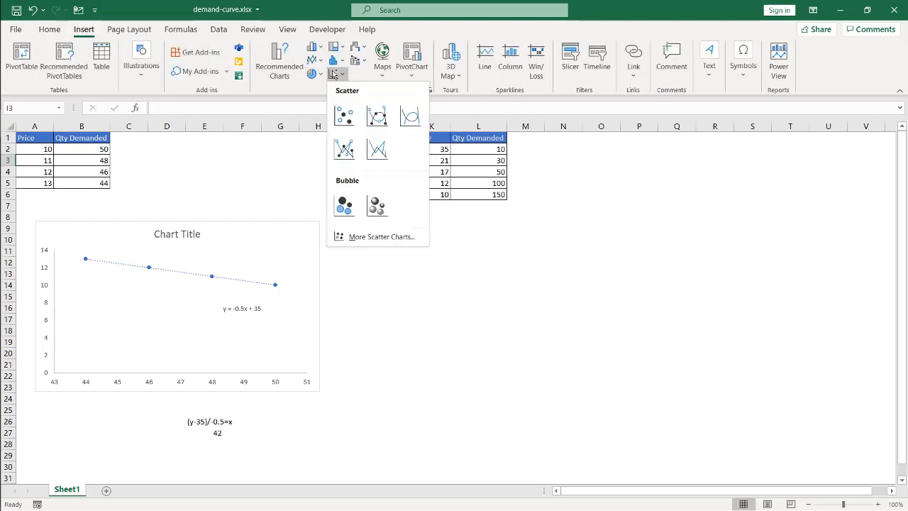
left_click(344, 115)
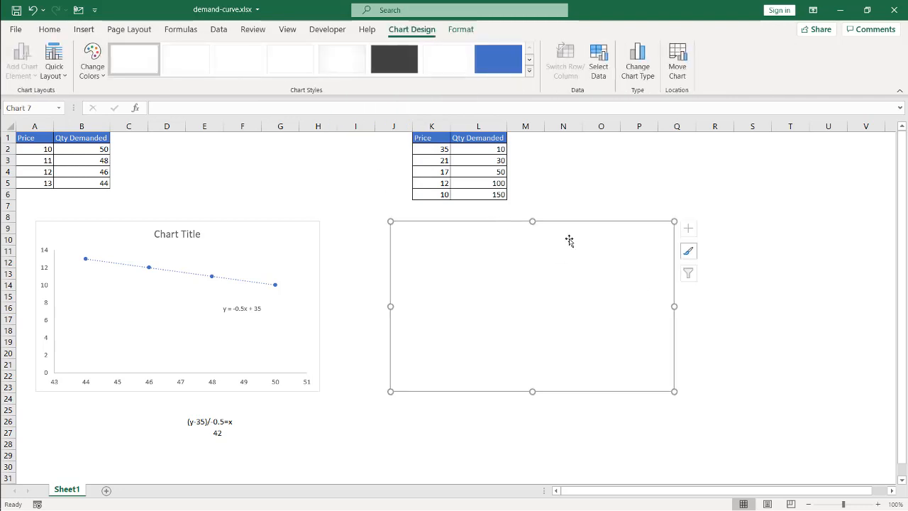
Step: Add a series with Qty Demanded L2:L6 as X and Price K2:K6 as Y
left_click(598, 63)
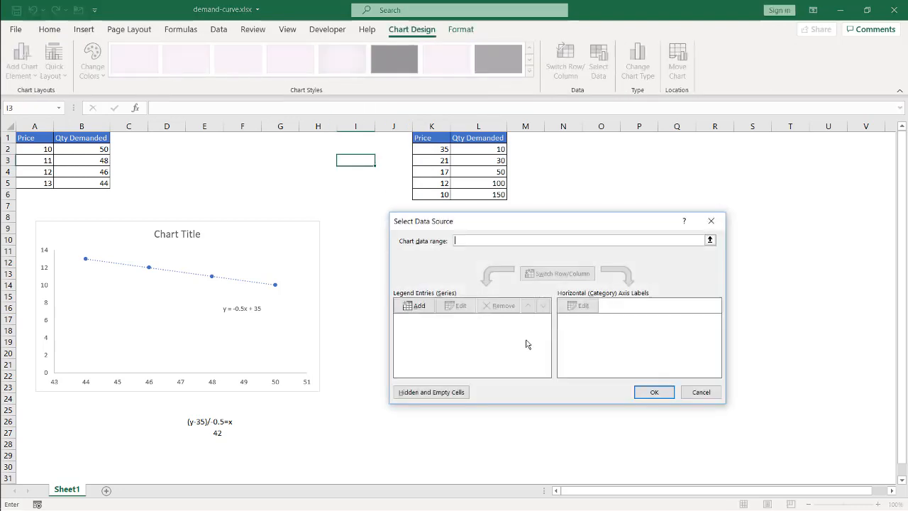
left_click(415, 305)
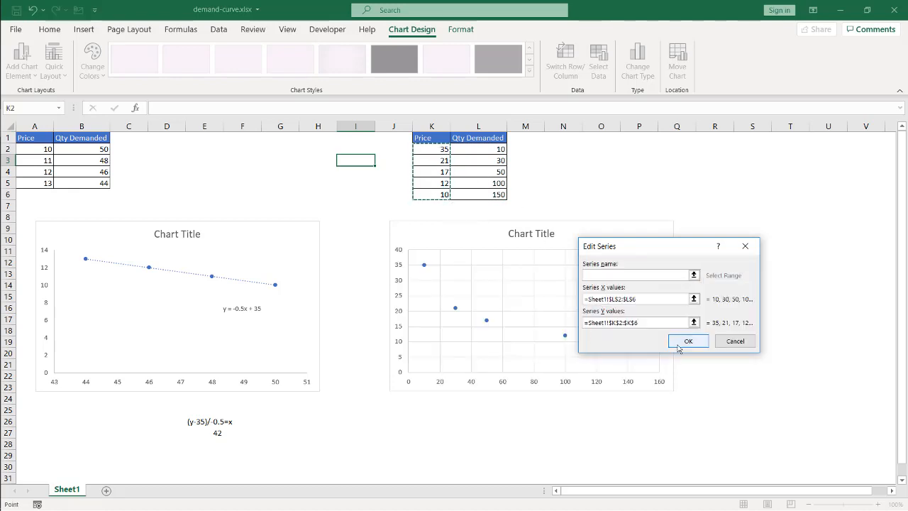
left_click(688, 341)
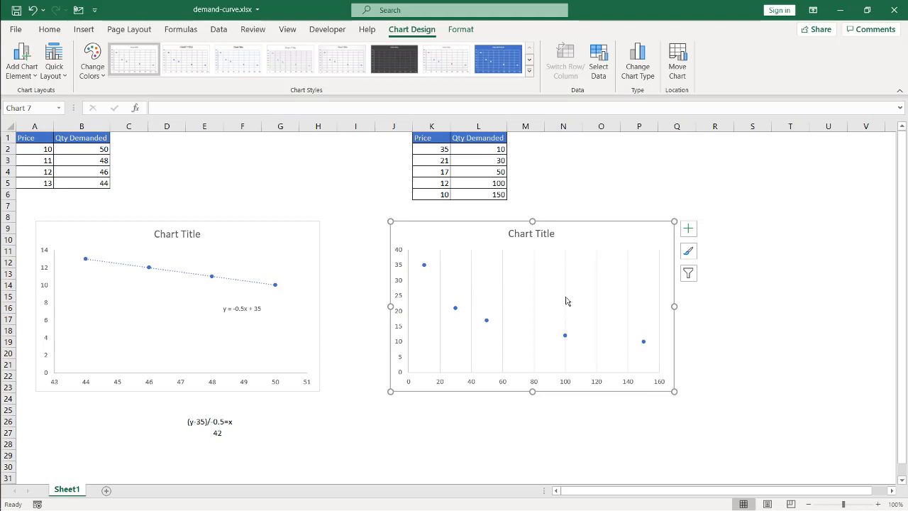
mouse_move(470, 303)
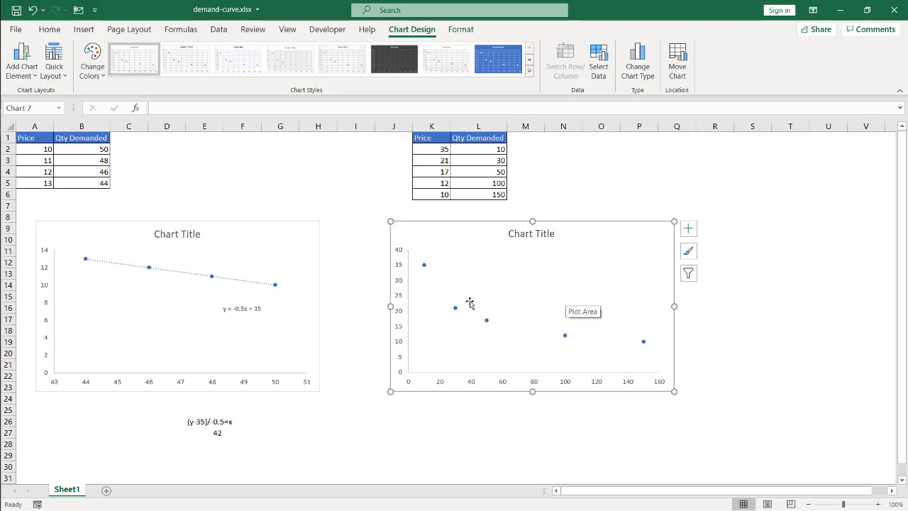
mouse_move(626, 334)
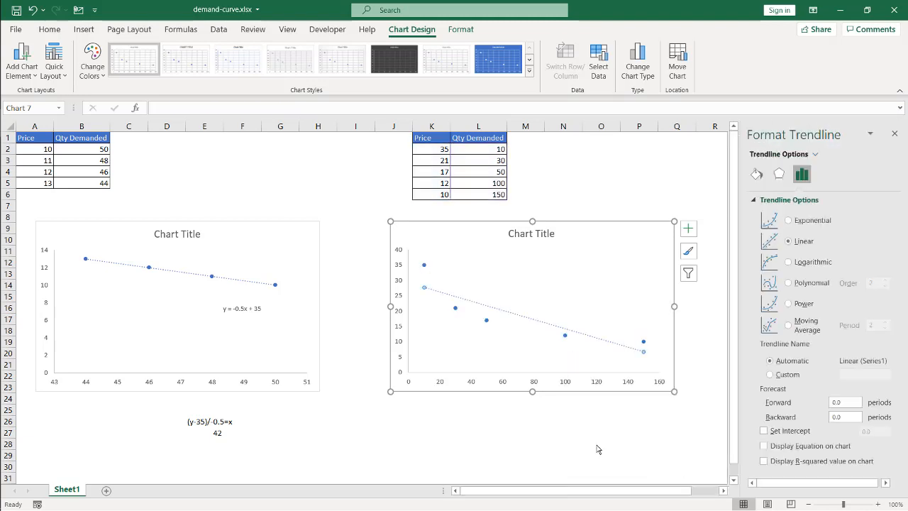
mouse_move(639, 286)
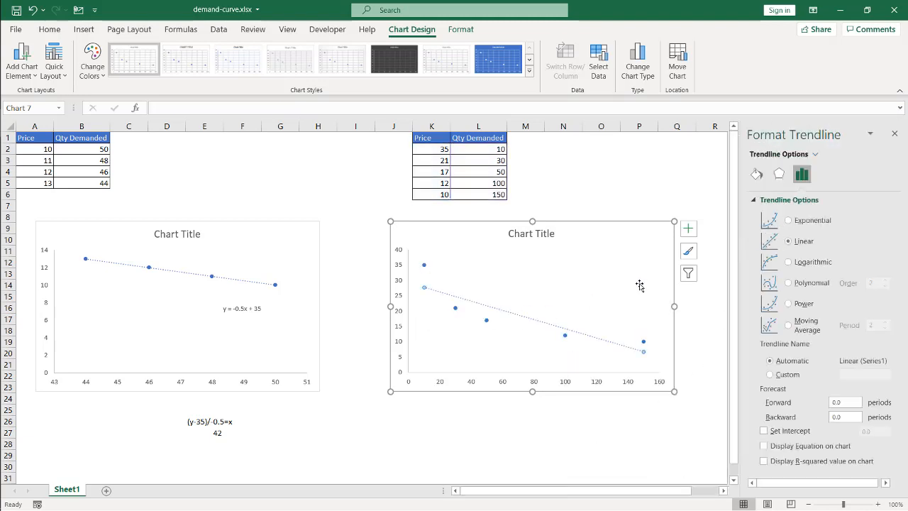
Step: Set the second chart's trendline to Power and display equation y = 101.96x^-0.463
left_click(789, 303)
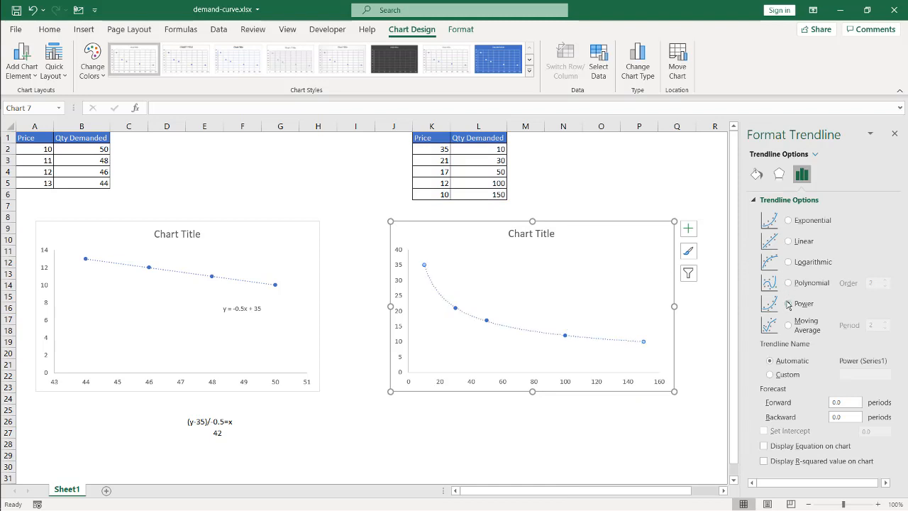
left_click(787, 303)
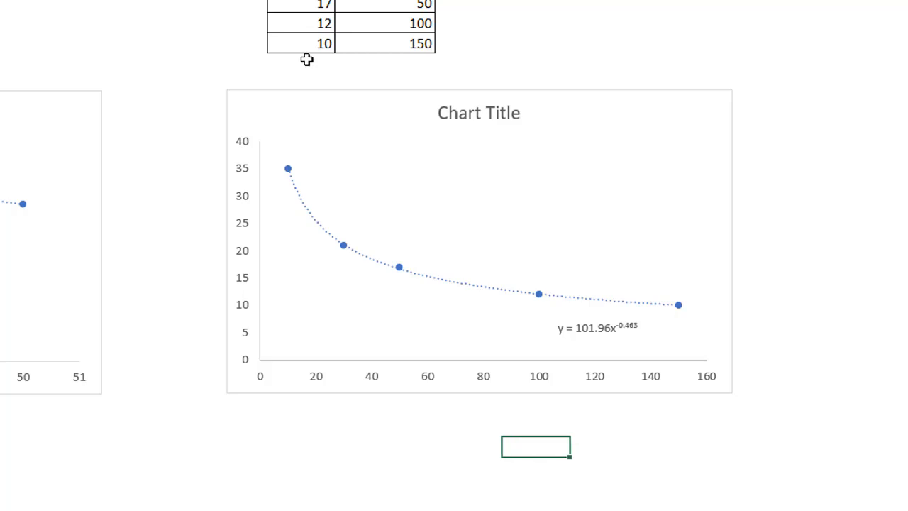
mouse_move(618, 293)
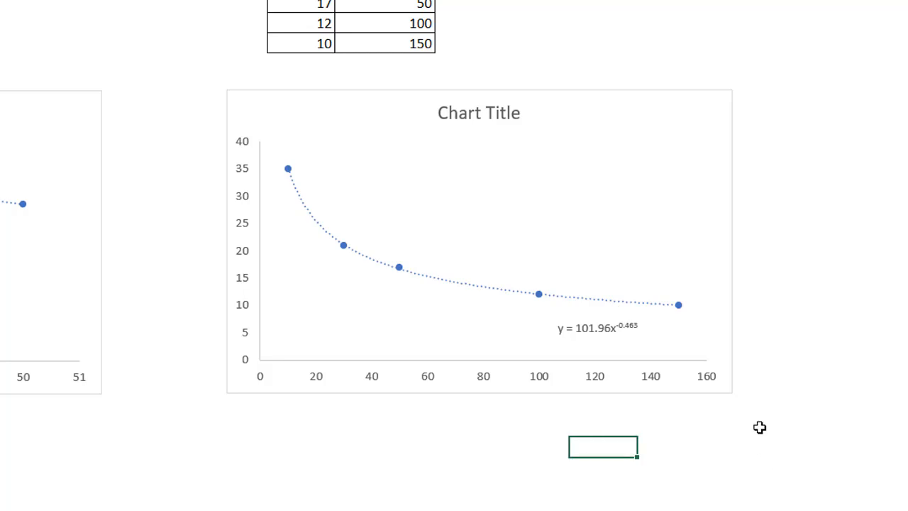
mouse_move(685, 396)
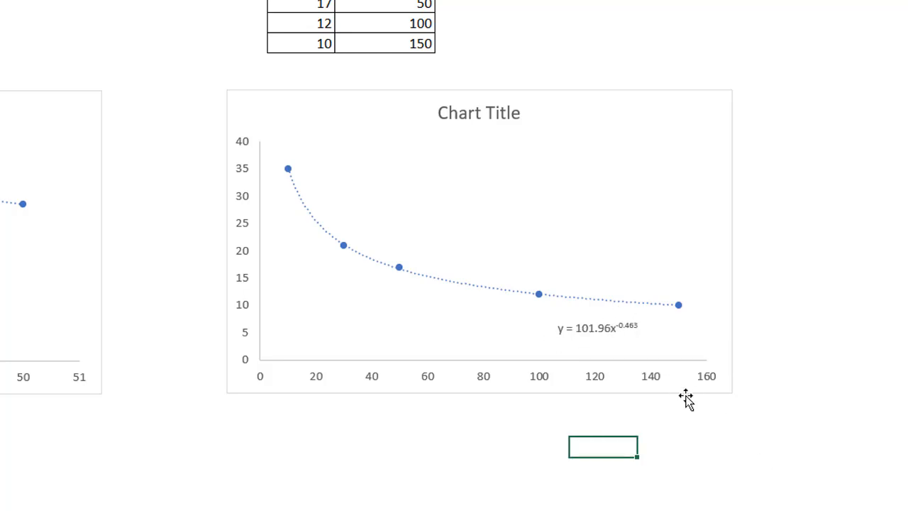
mouse_move(605, 458)
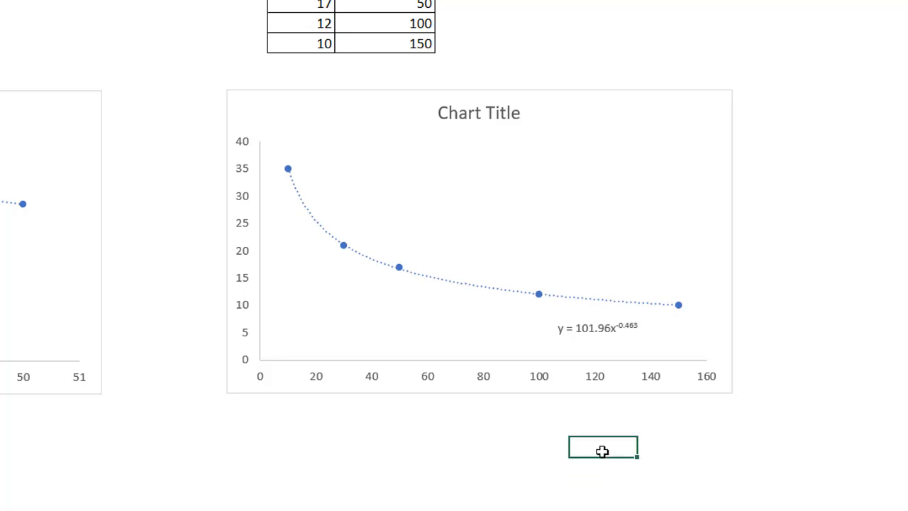
Step: Type the label 'y from formula' in the worksheet
type("y")
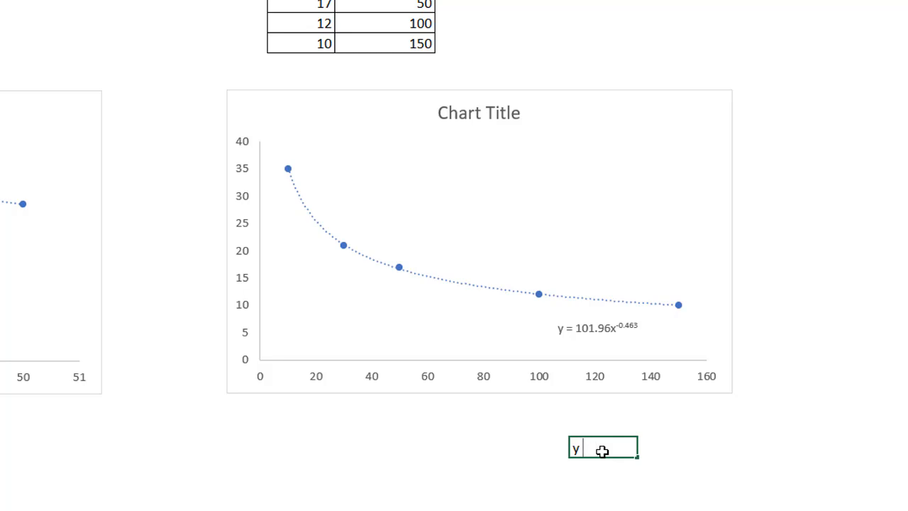
type("from for")
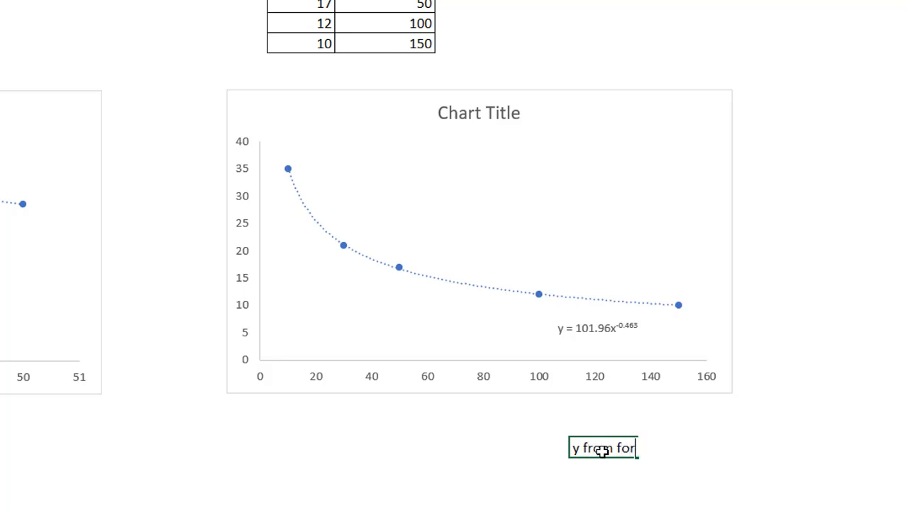
key("enter")
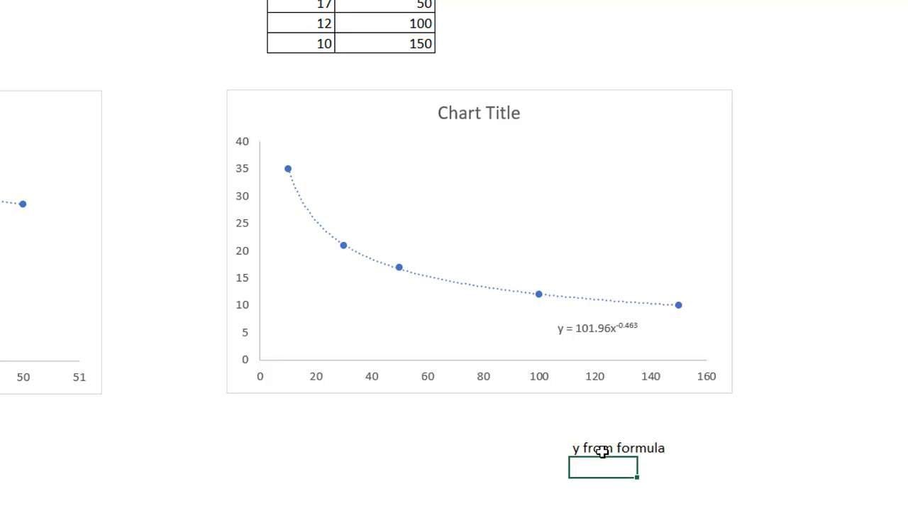
Step: Enter =101.96*(N27^-0.463) in O27, showing #DIV/0!, and select input cell N27
type("=101.")
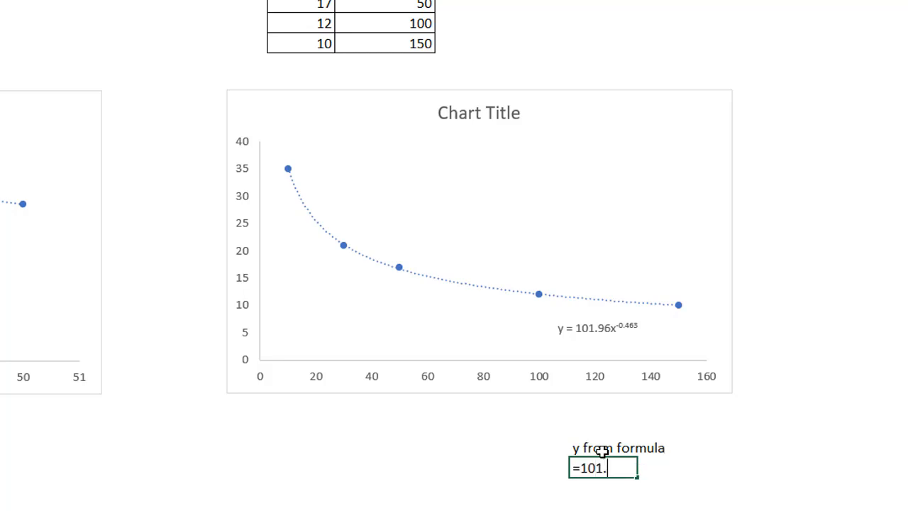
type("96")
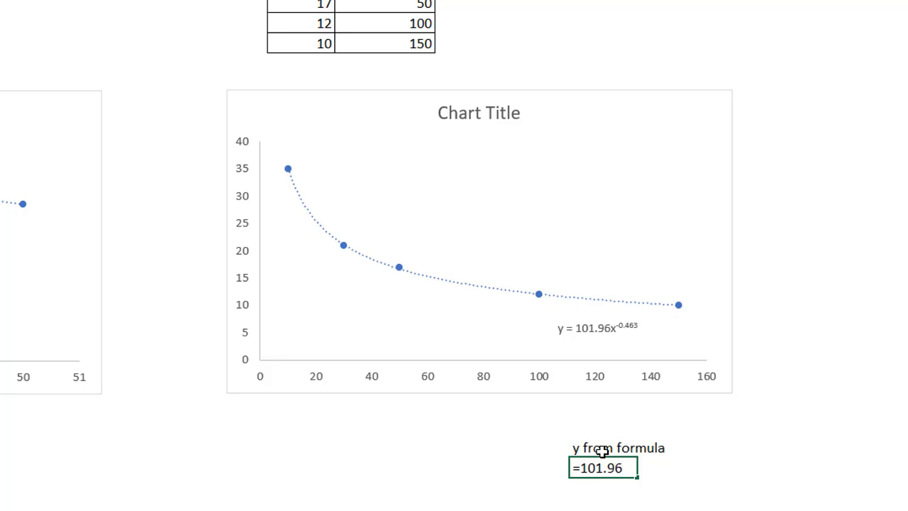
type("*")
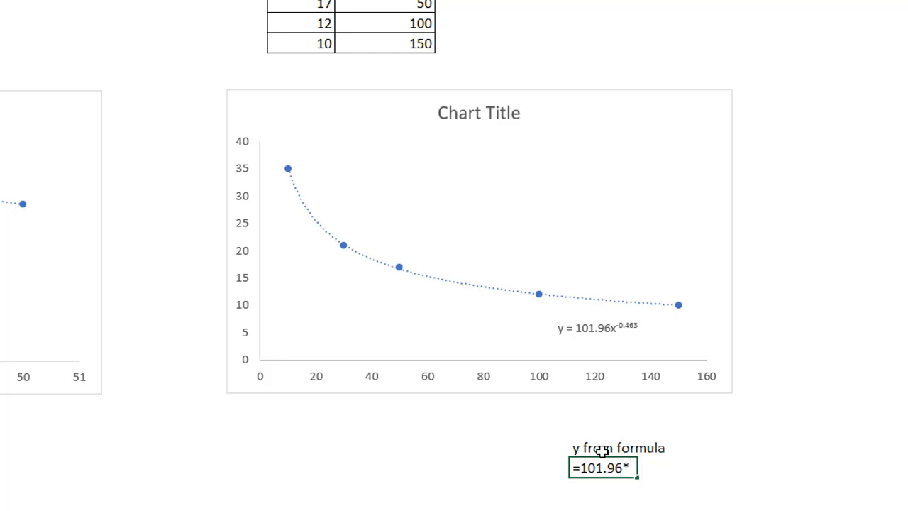
type("(")
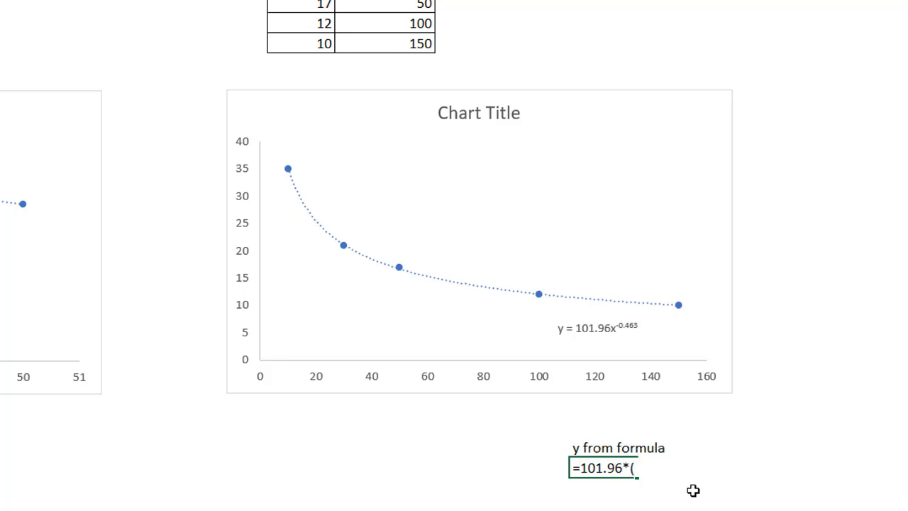
mouse_move(533, 466)
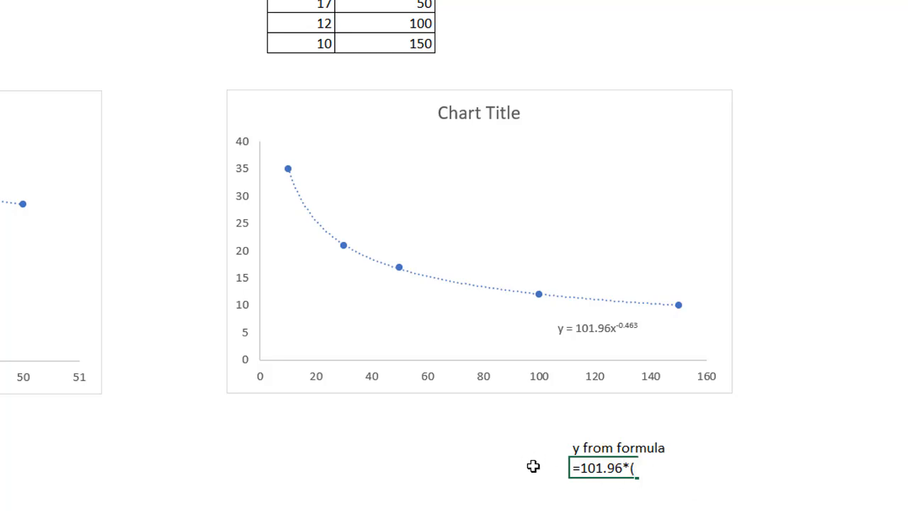
left_click(535, 467)
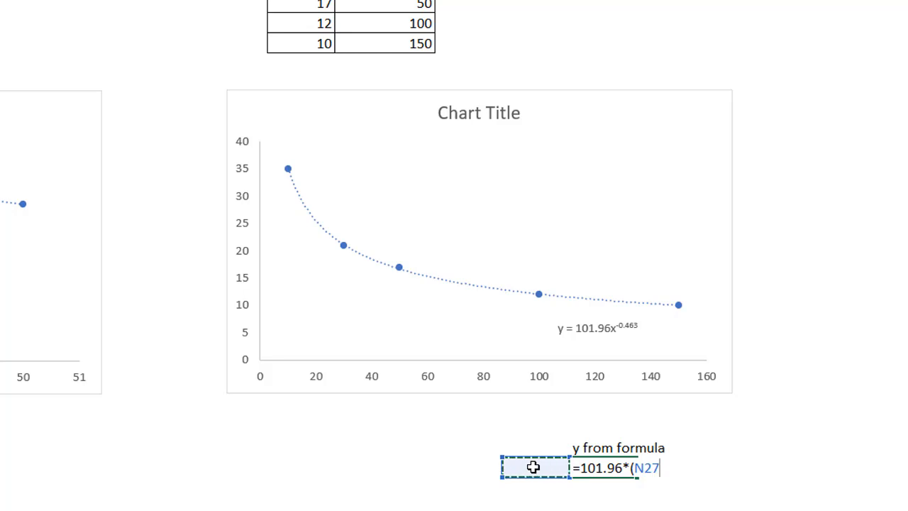
type(")")
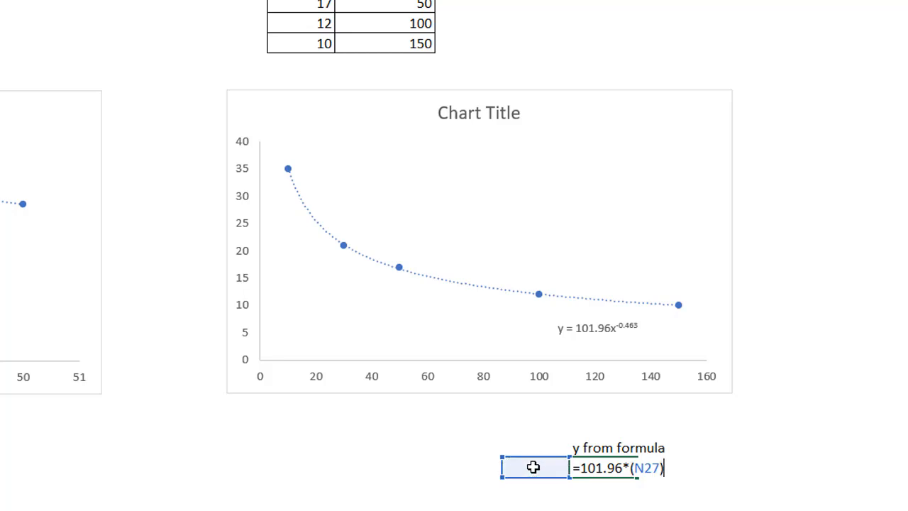
type("^")
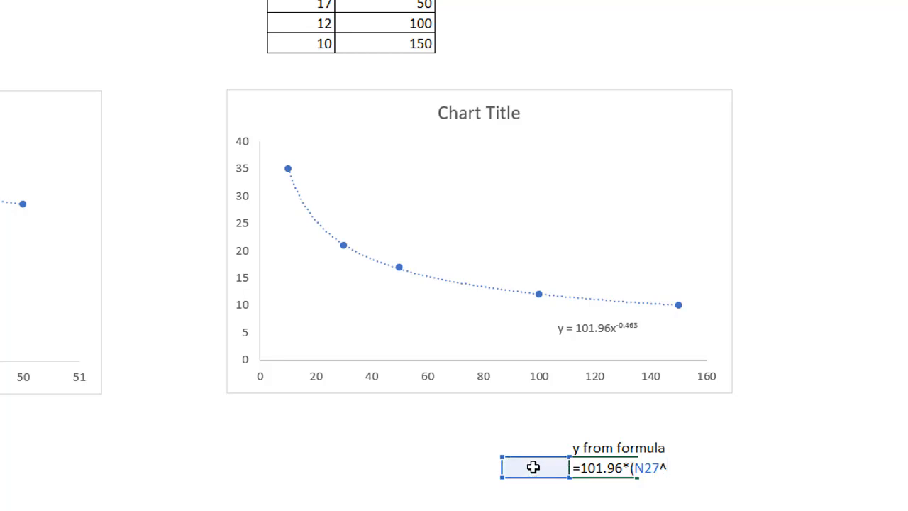
type("-0")
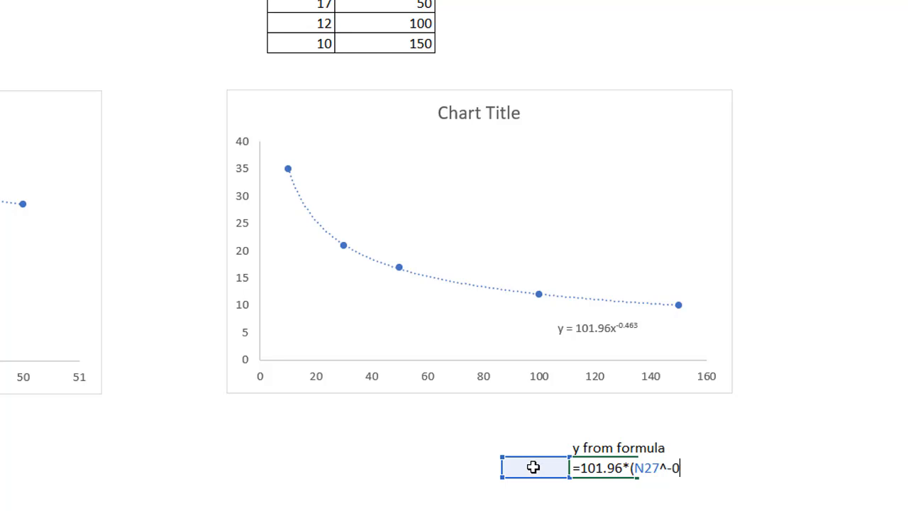
type(".")
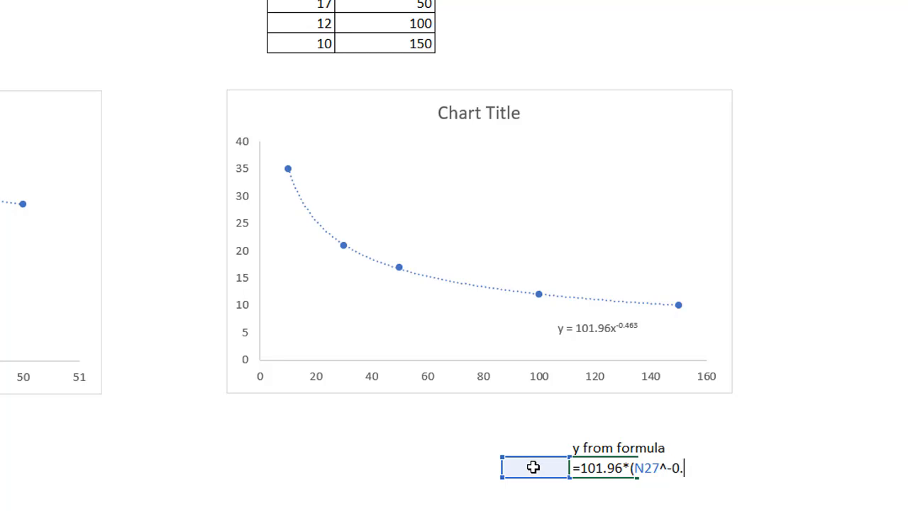
type("463)")
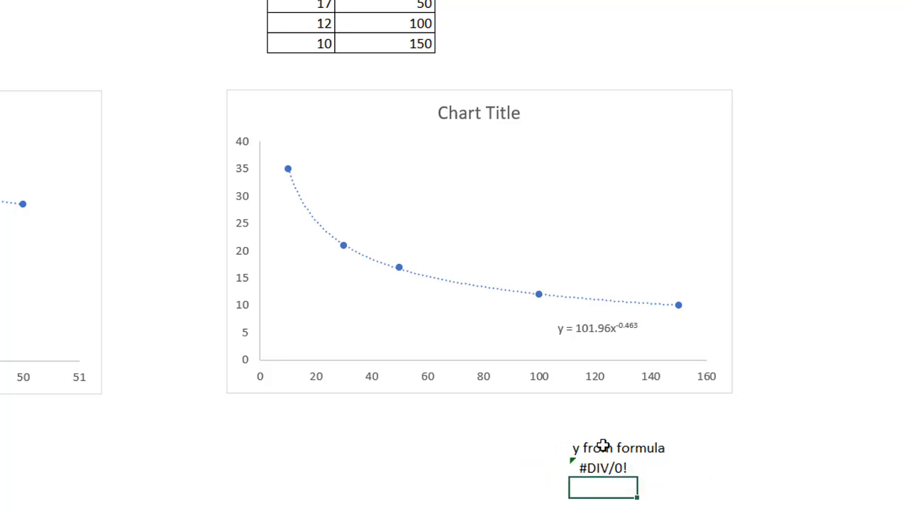
left_click(532, 468)
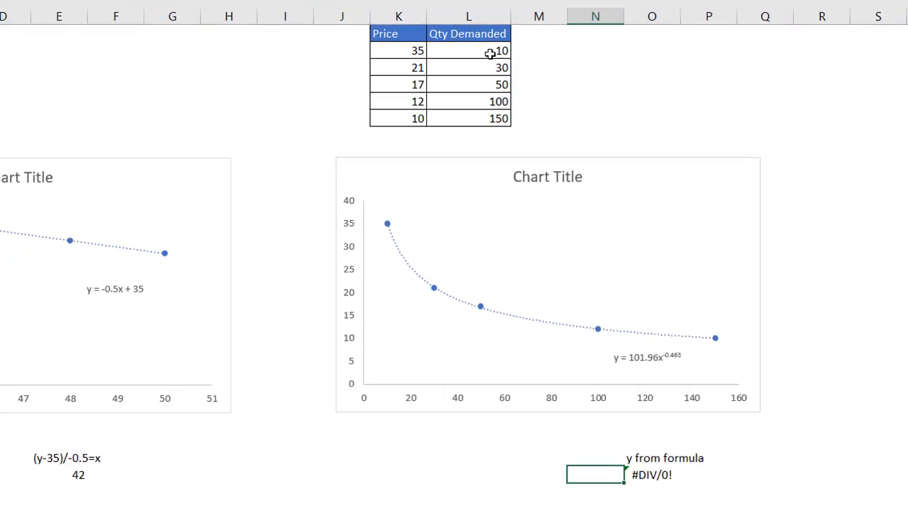
Step: Enter quantity 10 in N27 so the O27 formula returns 35.10992
type("10")
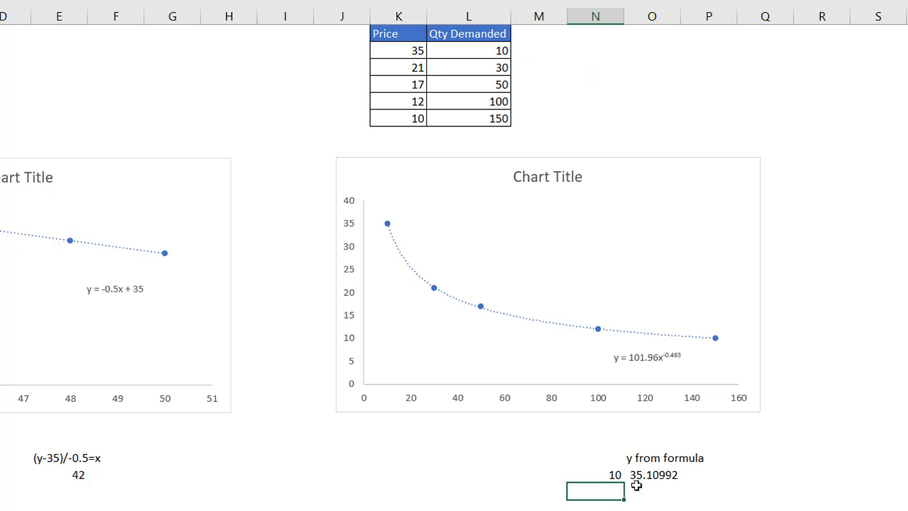
mouse_move(592, 391)
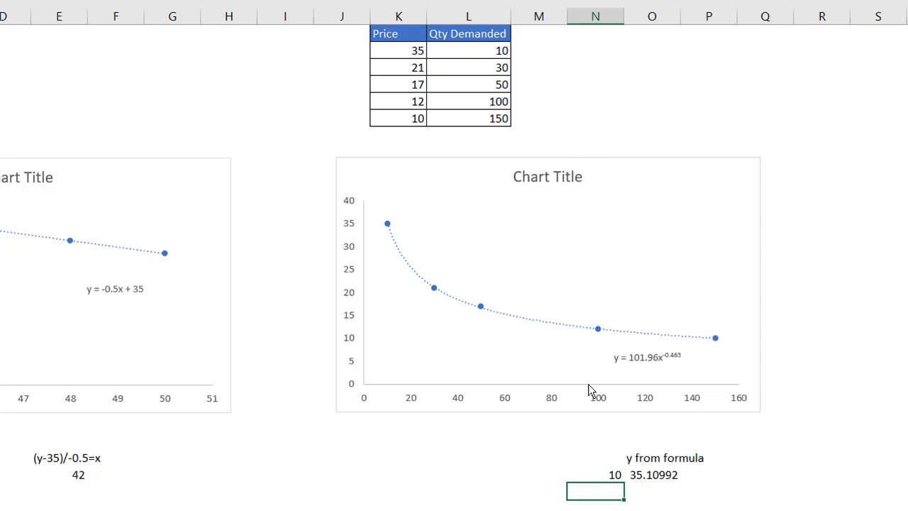
mouse_move(493, 197)
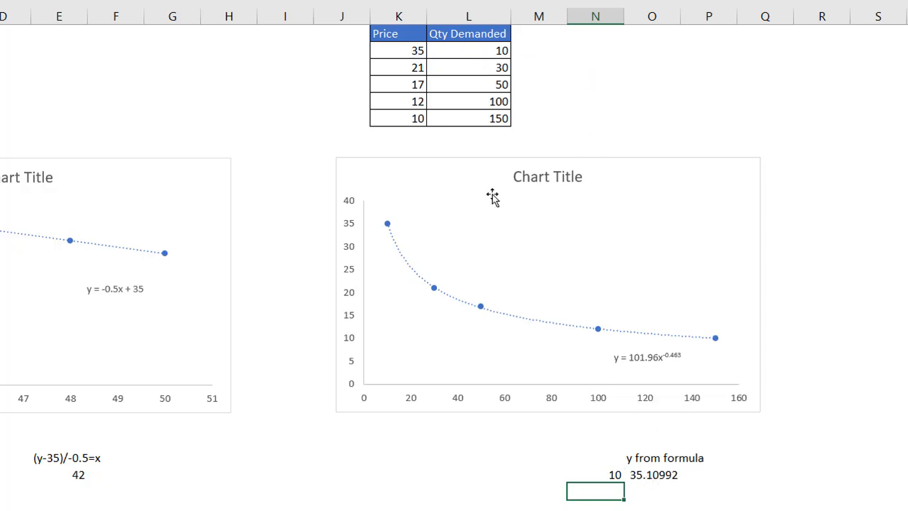
mouse_move(414, 131)
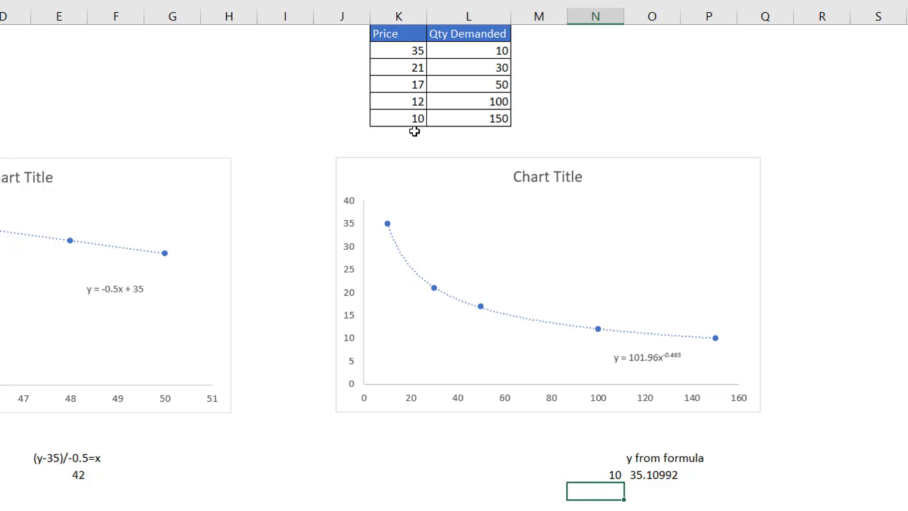
left_click(652, 475)
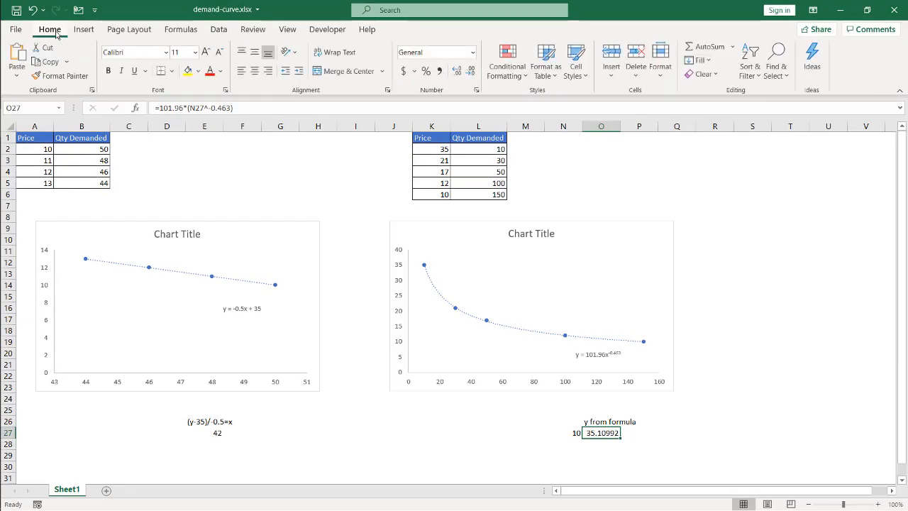
Step: Goal Seek O27 to 8 by changing N27, yielding quantity 243.9594
left_click(219, 29)
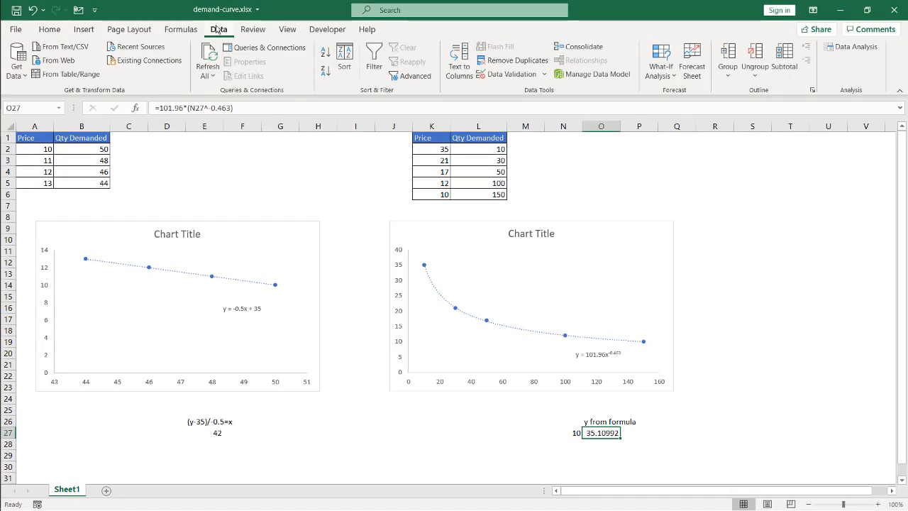
mouse_move(660, 60)
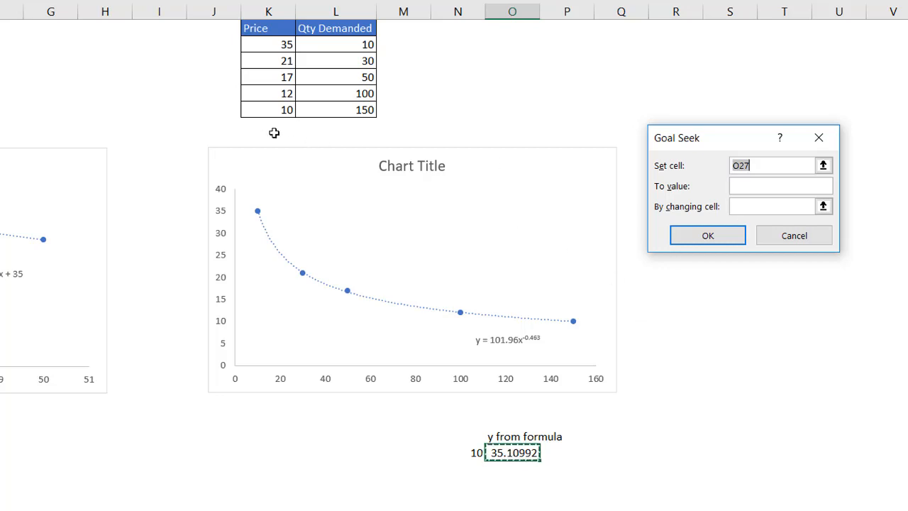
mouse_move(621, 392)
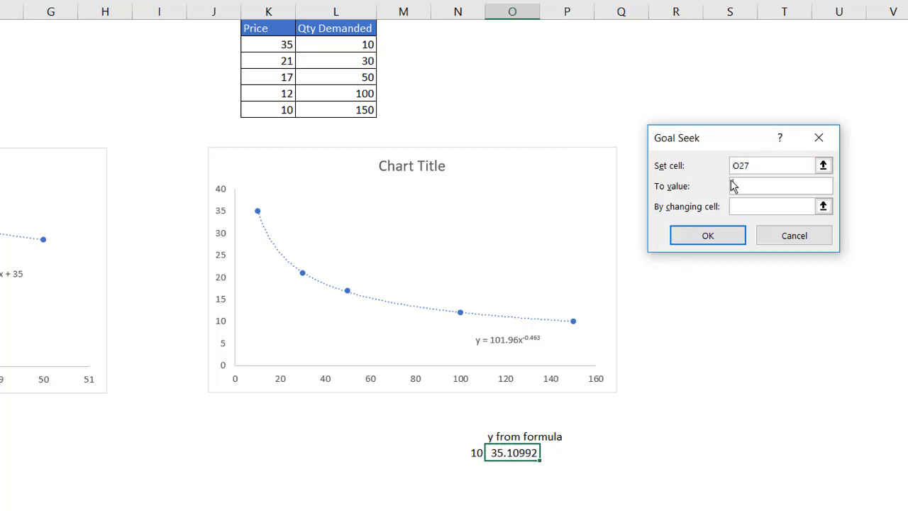
type("8")
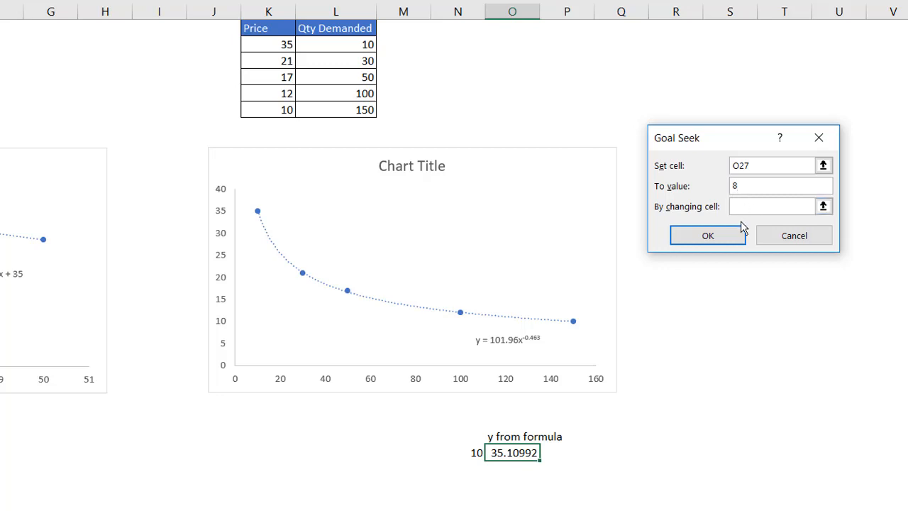
left_click(774, 206)
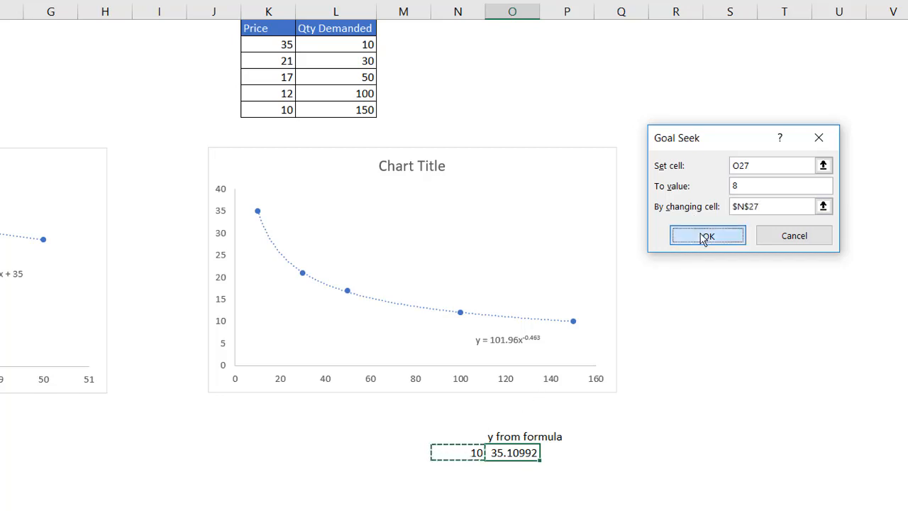
left_click(707, 235)
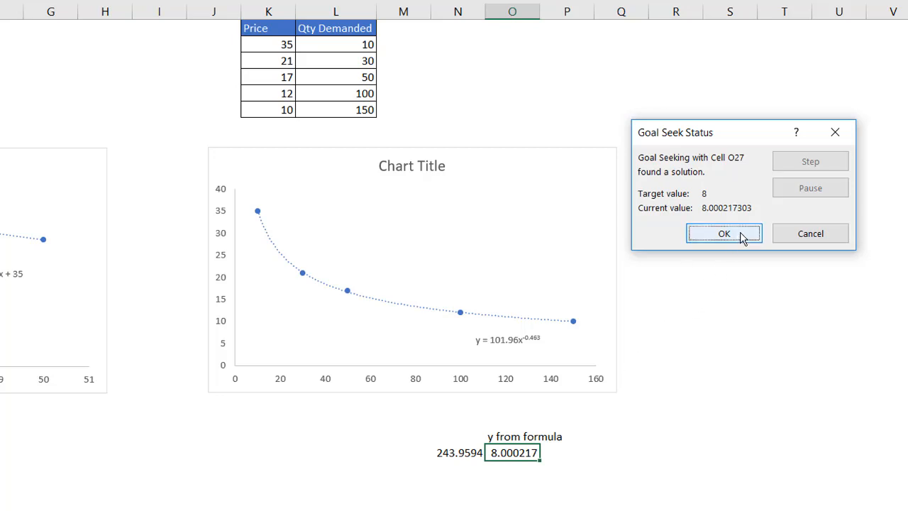
left_click(724, 234)
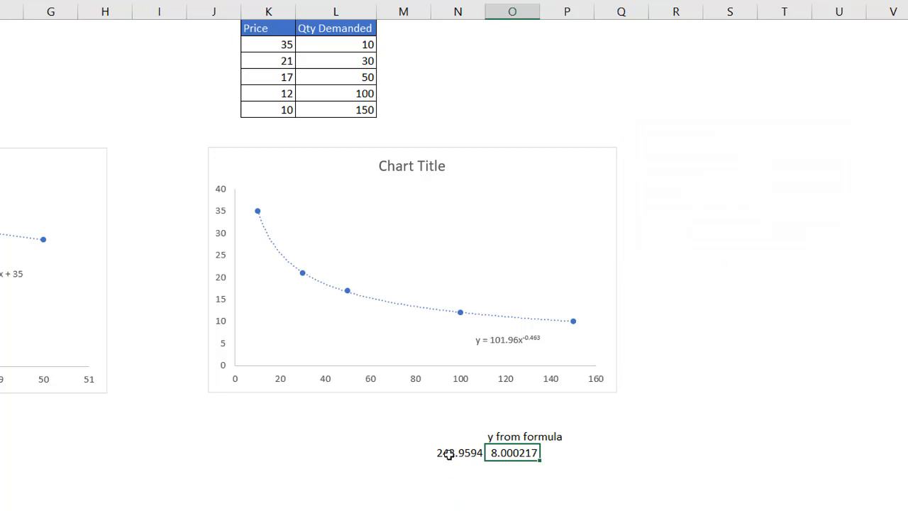
left_click(459, 452)
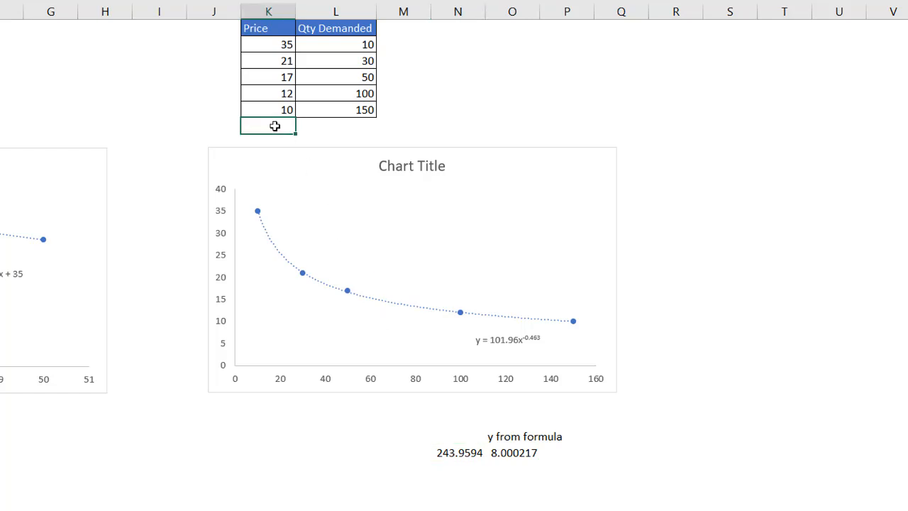
Step: Enter price 8 and quantity demanded 244 in the new row of the demand table
type("8")
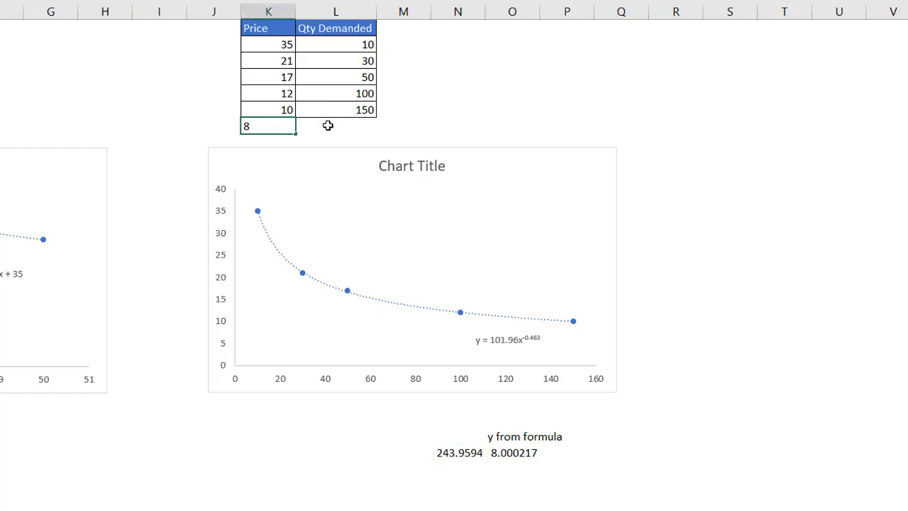
type("243")
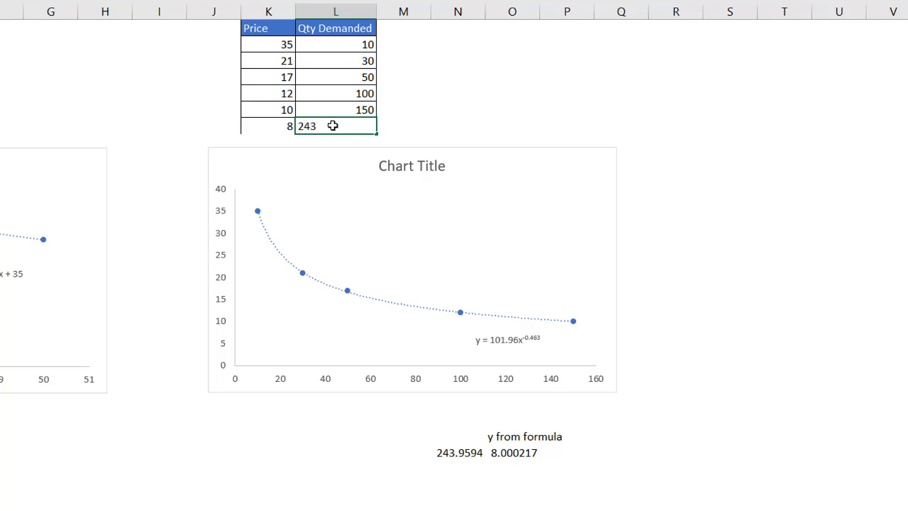
type("244")
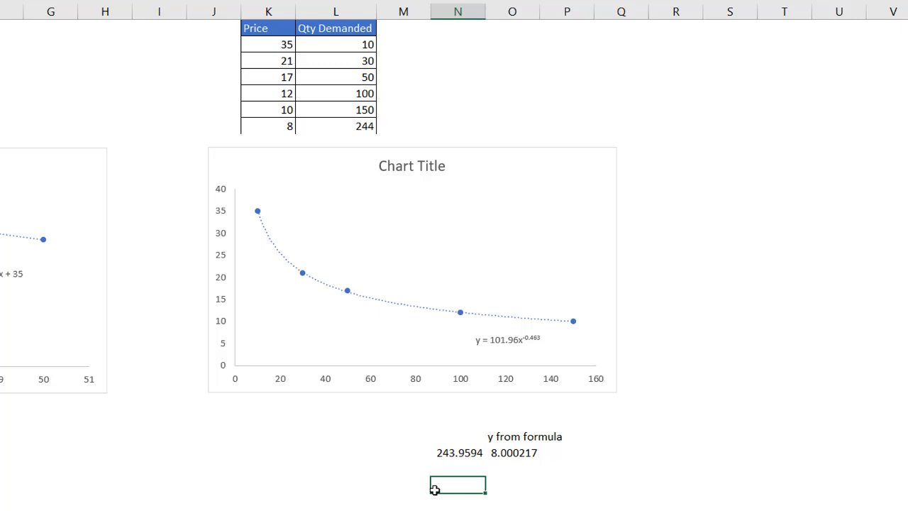
mouse_move(429, 245)
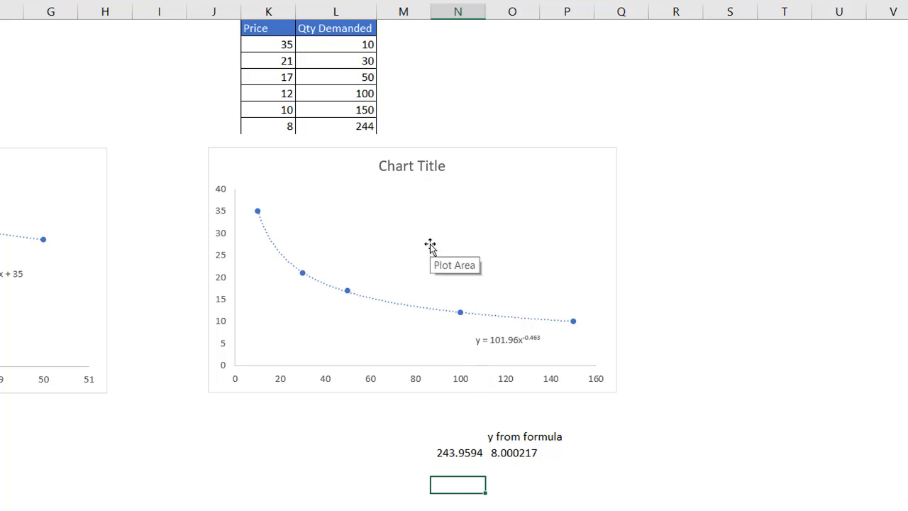
mouse_move(708, 307)
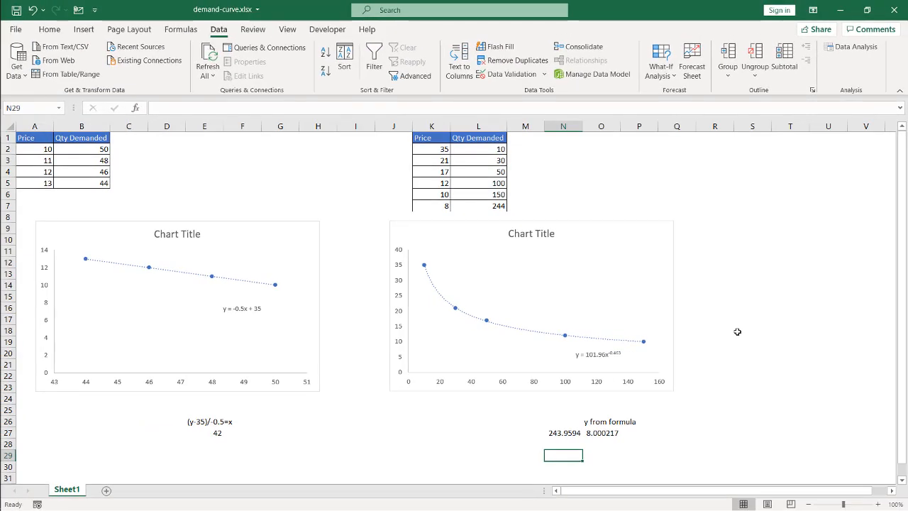
mouse_move(75, 190)
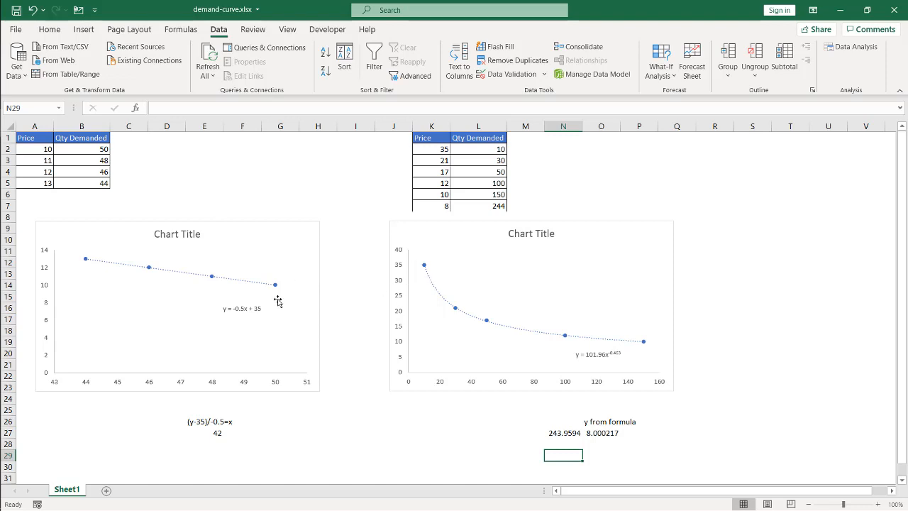
mouse_move(274, 297)
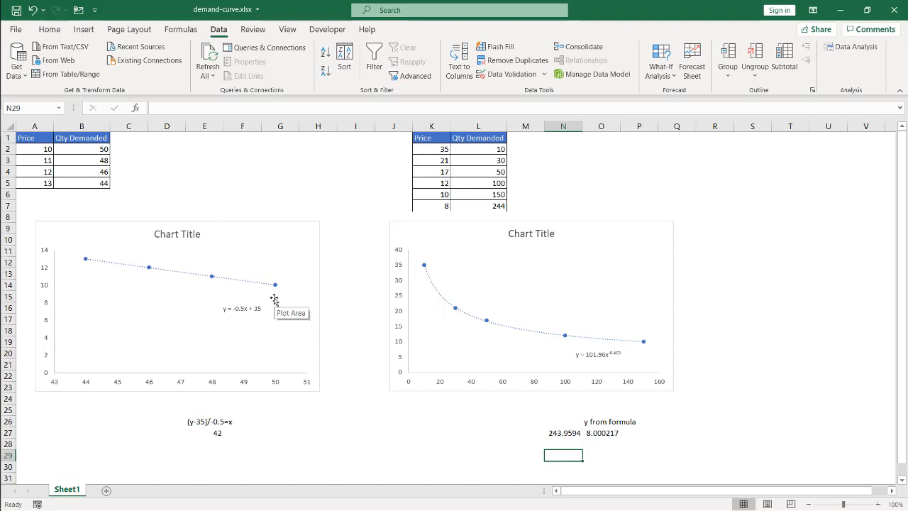
mouse_move(613, 378)
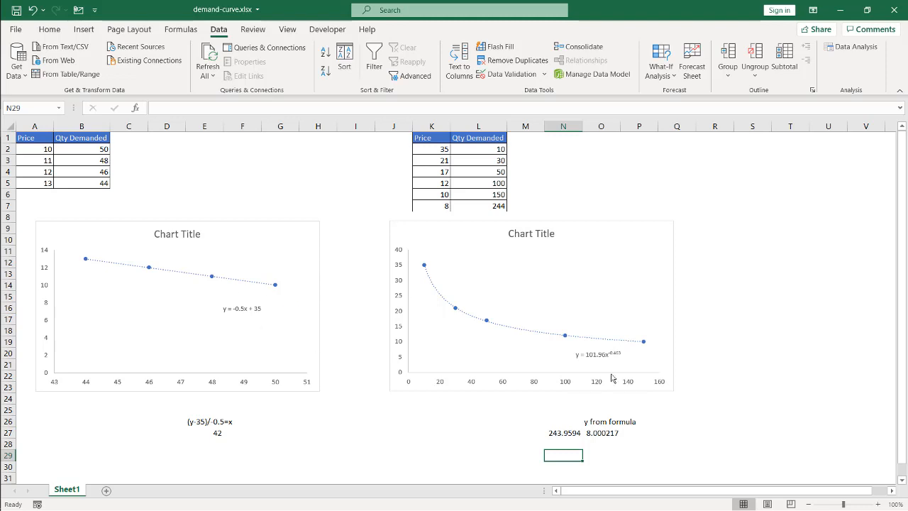
mouse_move(691, 386)
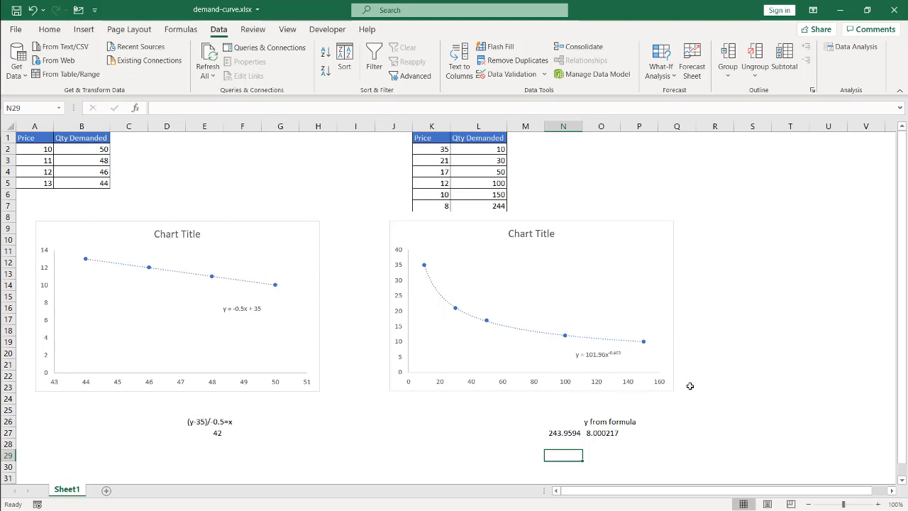